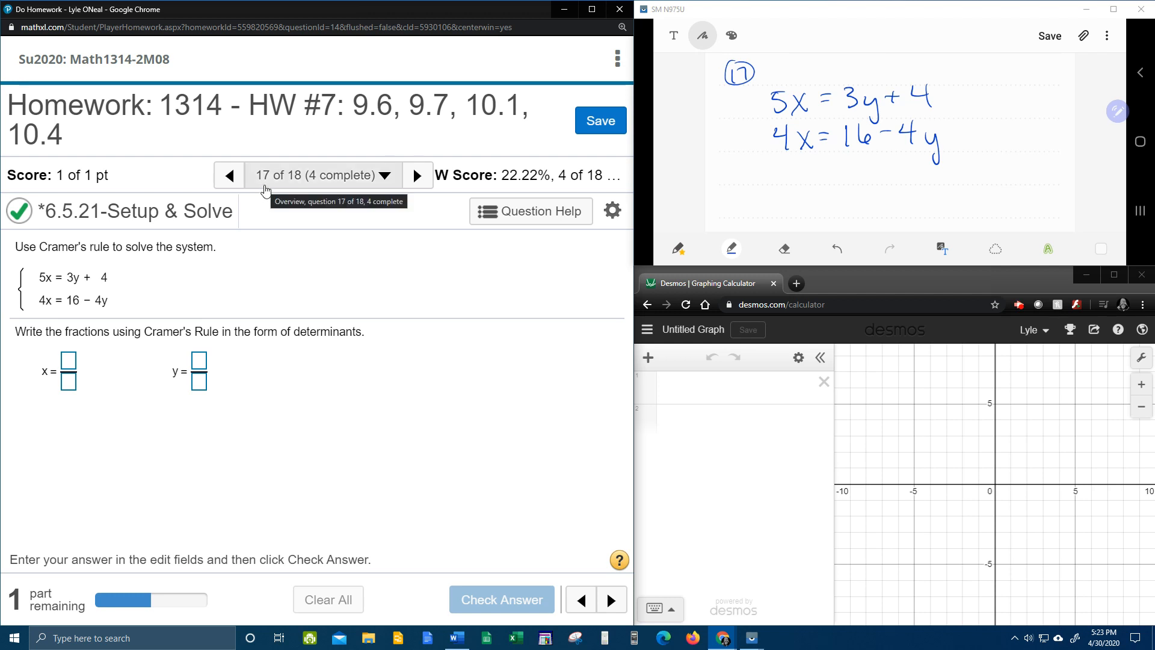
mouse_move(263, 185)
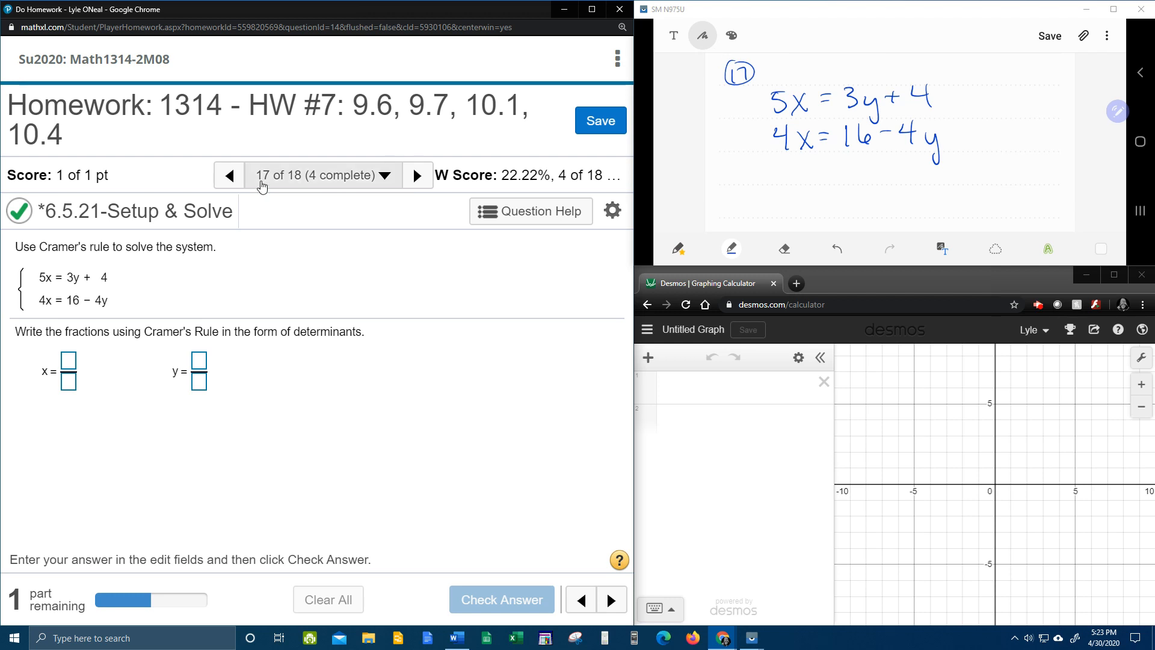
mouse_move(131, 233)
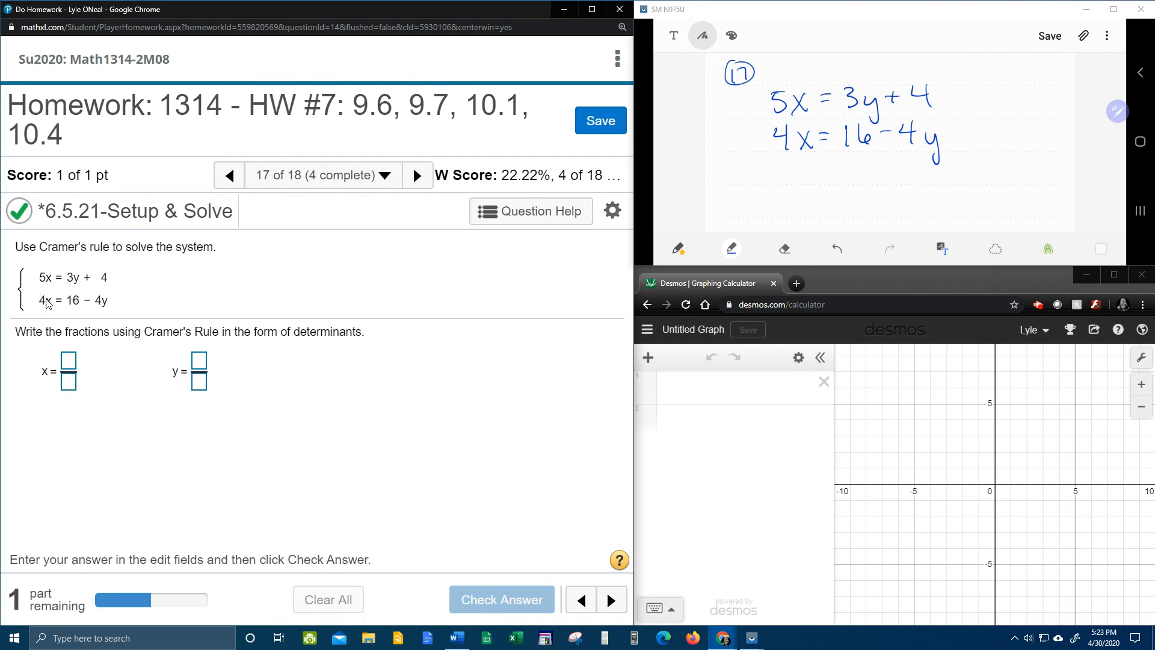
mouse_move(33, 264)
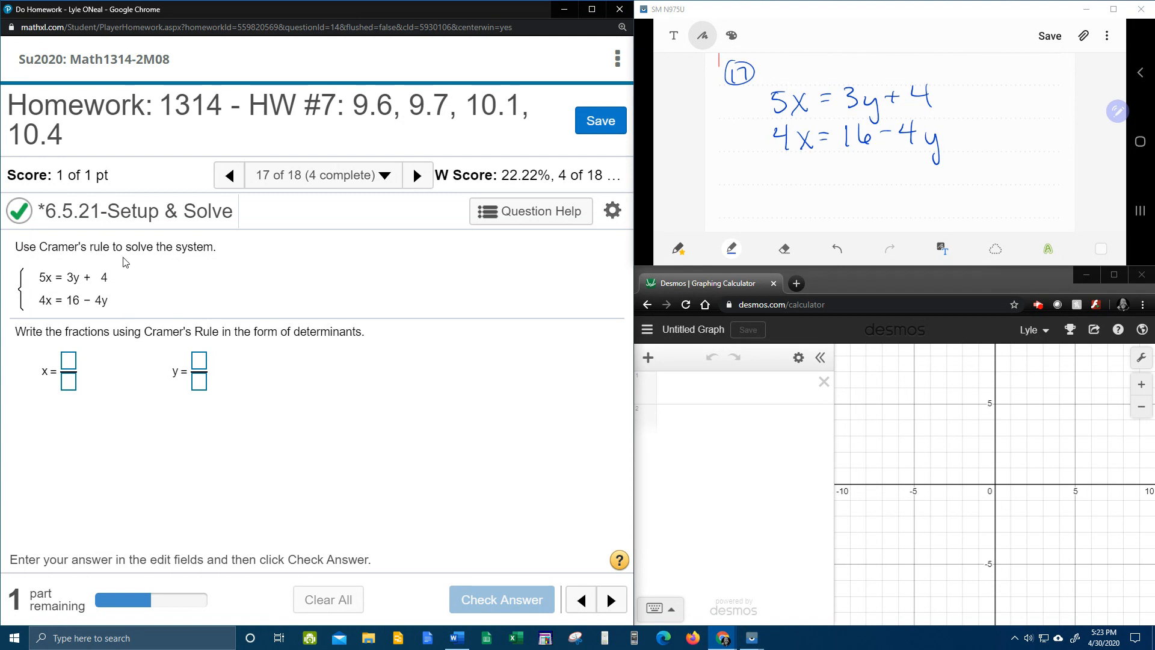
mouse_move(145, 368)
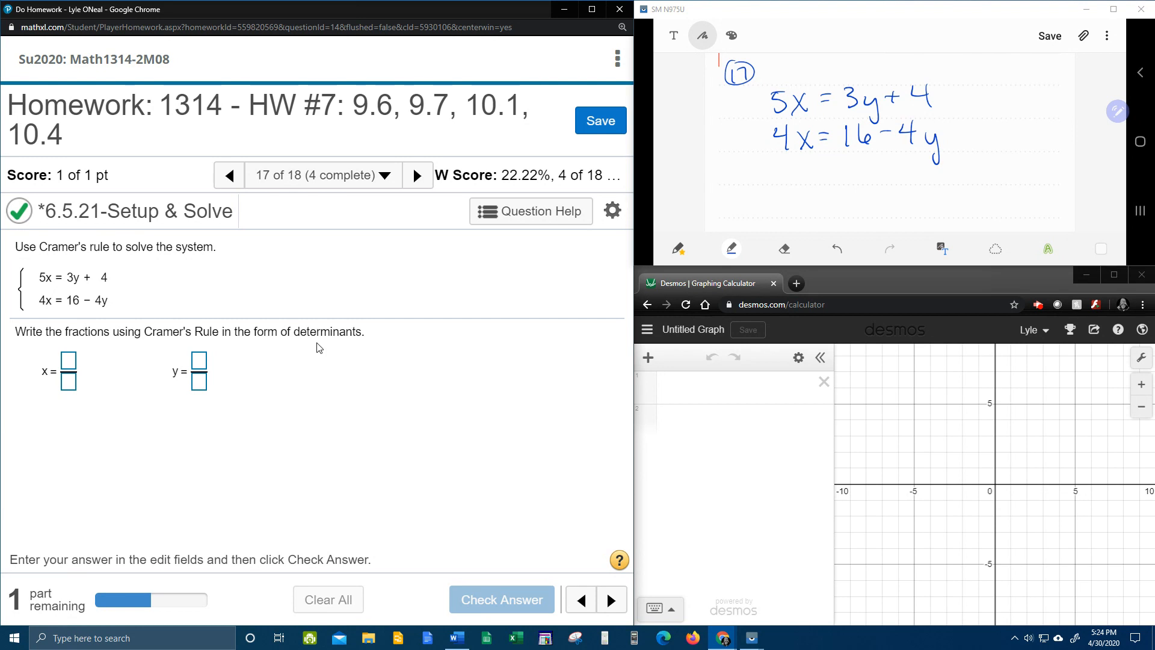
mouse_move(323, 348)
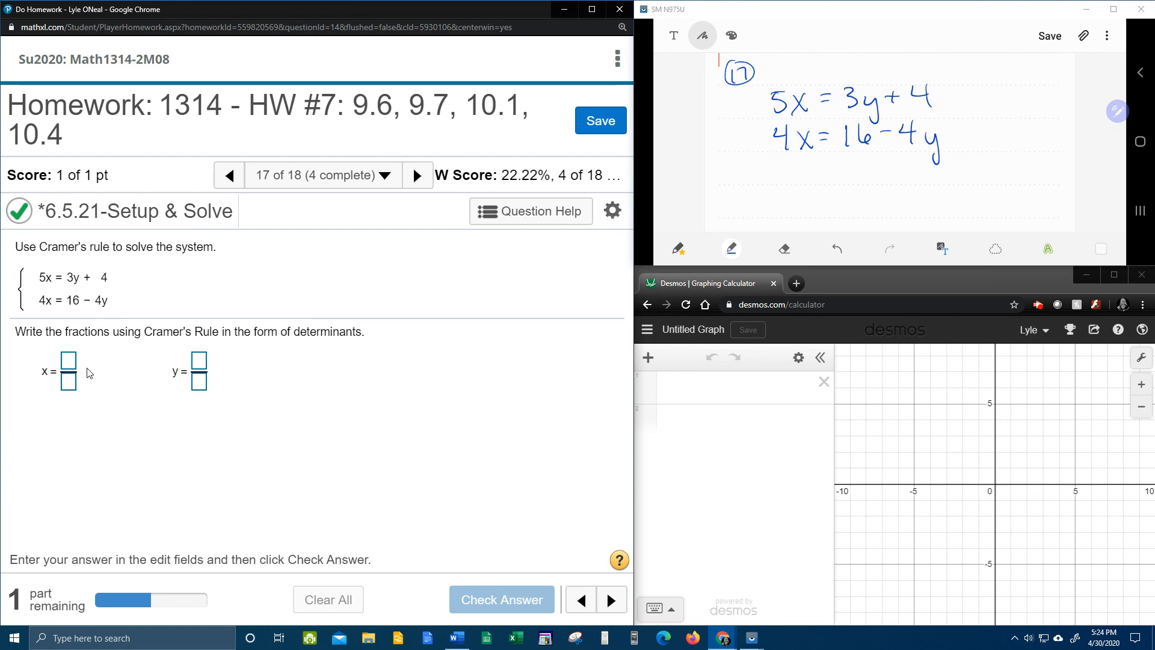
mouse_move(83, 384)
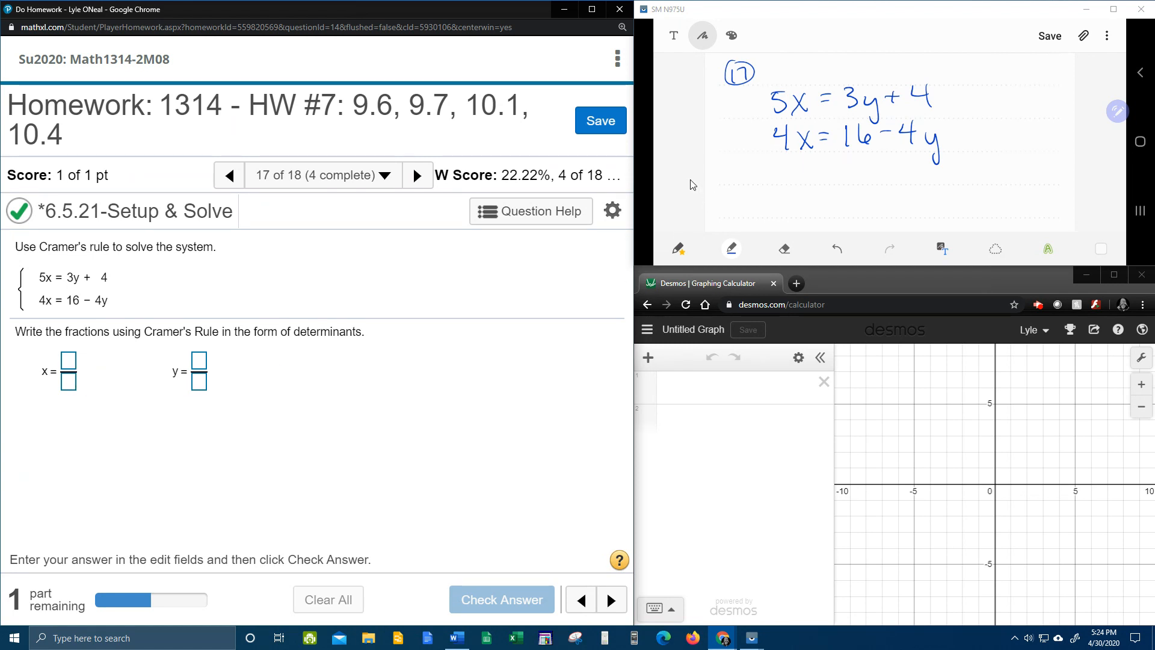
Handwrite D = |5 −3; 4 4| and cross-multiply to get 20 + 12 = 32
scroll("up", 3)
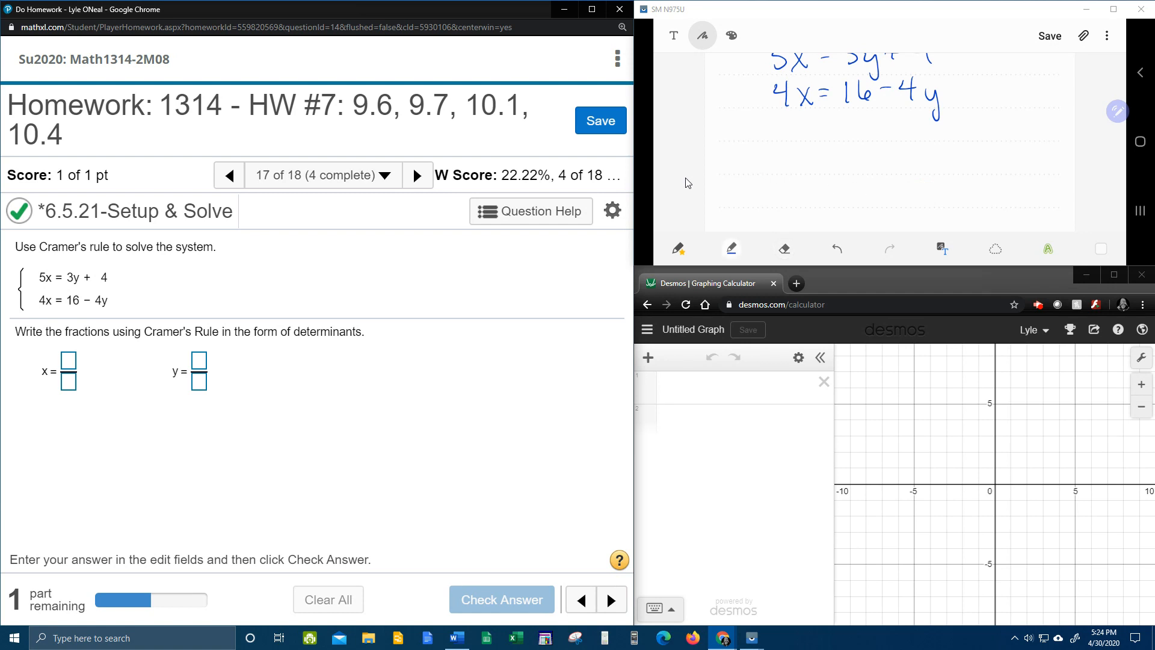
mouse_move(167, 297)
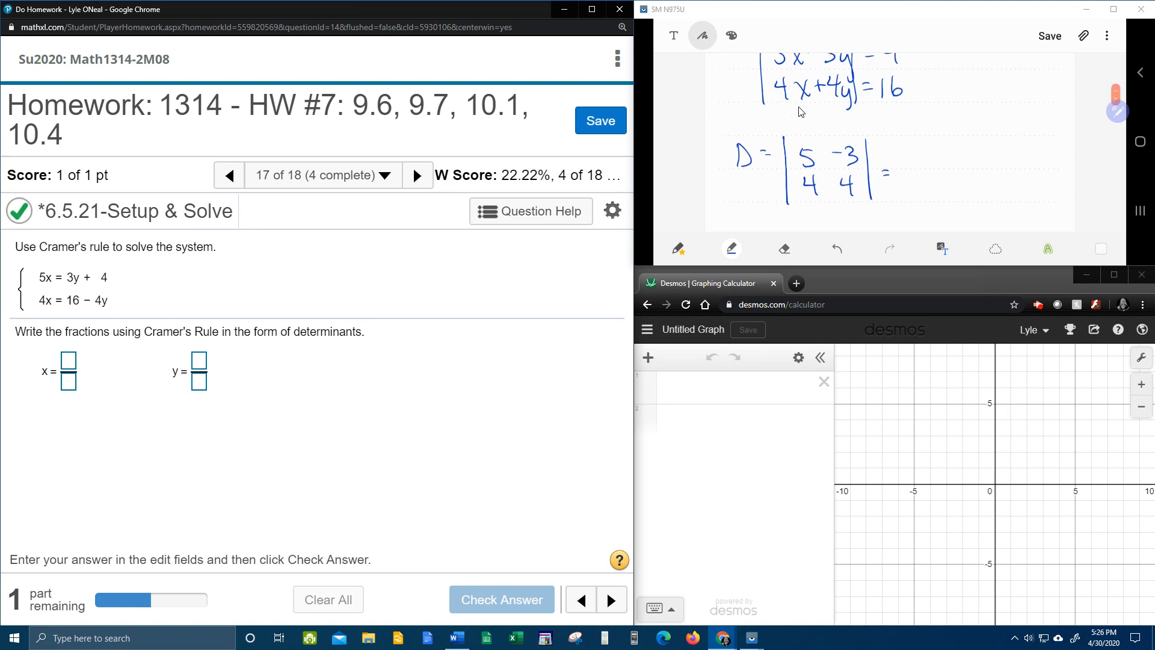
scroll("down", 3)
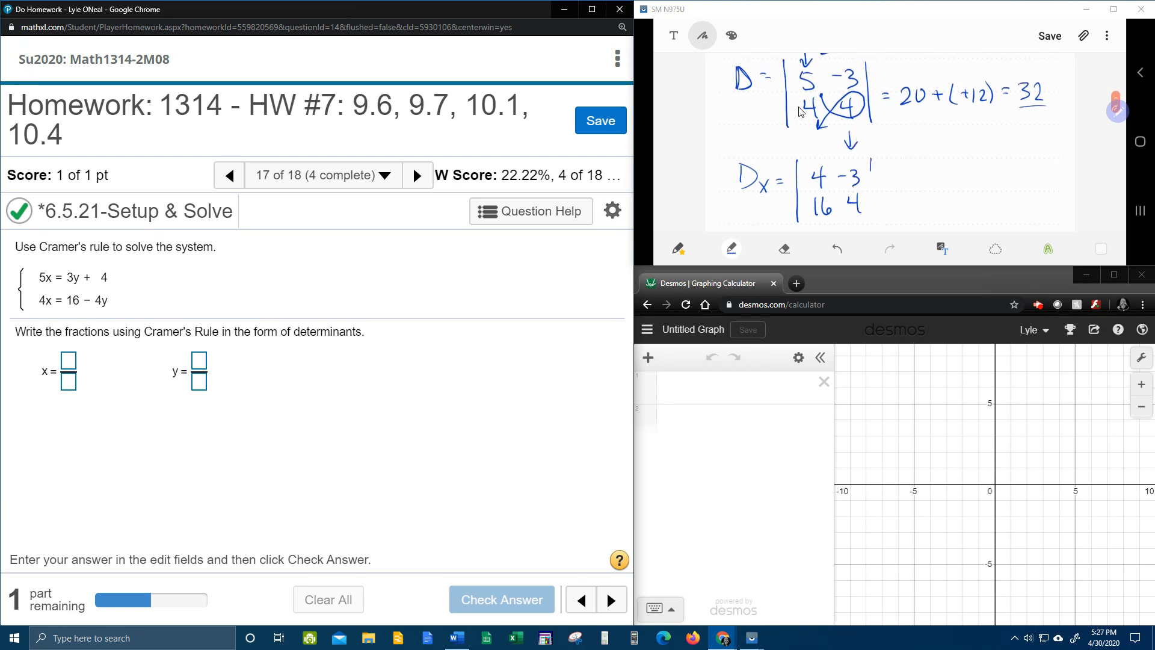
Below D, write Dx = |4 −3; 16 4| and evaluate 16 + 48 = 64
scroll("down", 3)
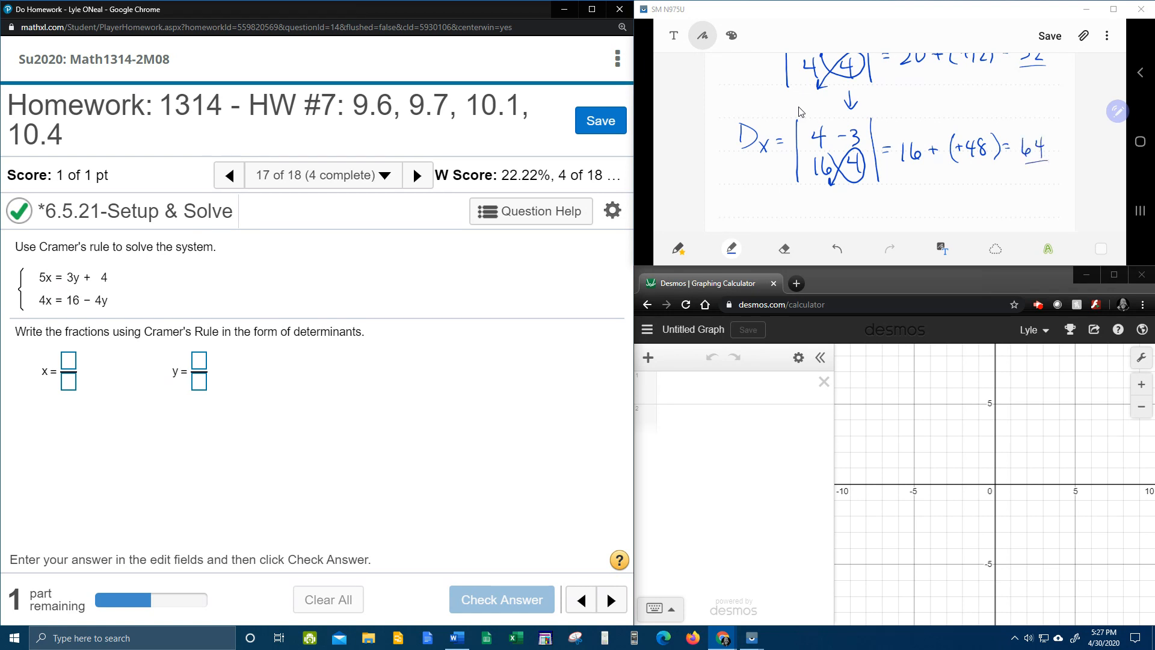
Beneath Dx, write Dy = |5 4; 4 16| and compute 80 − 16 = 64
scroll("down", 3)
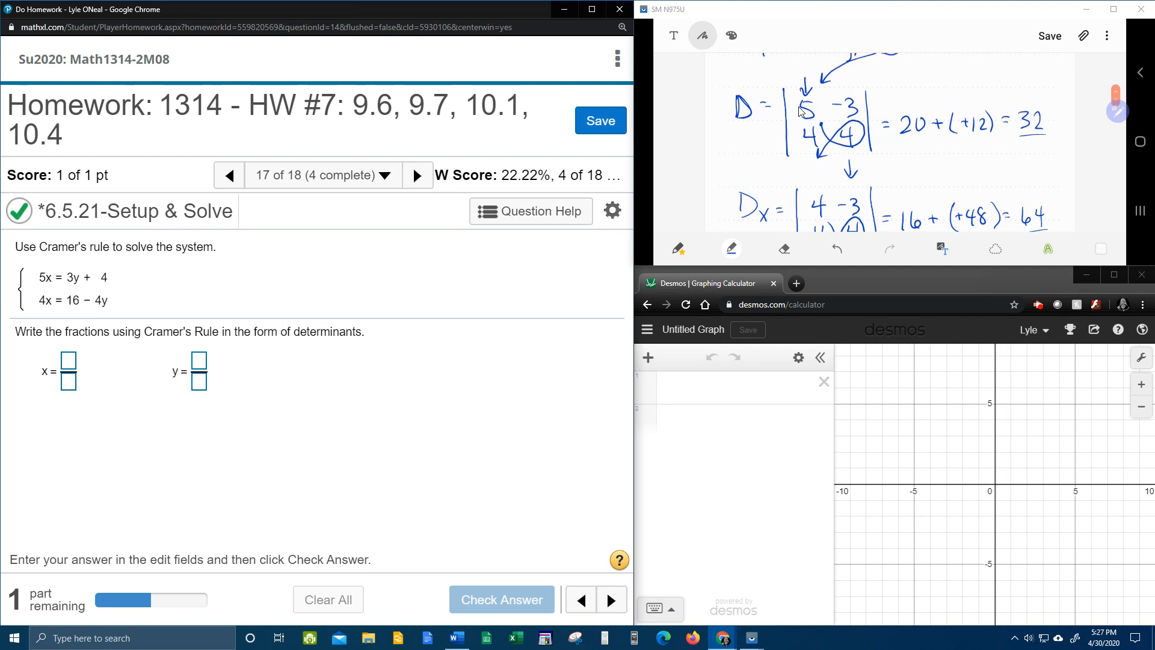
scroll("down", 3)
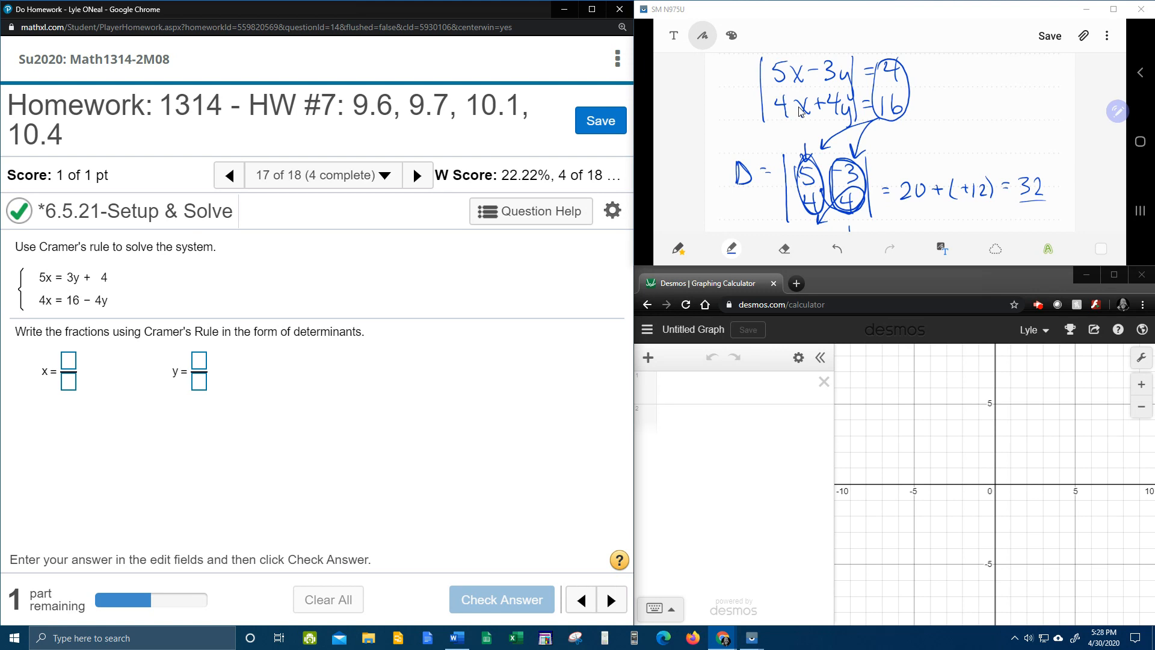
scroll("down", 3)
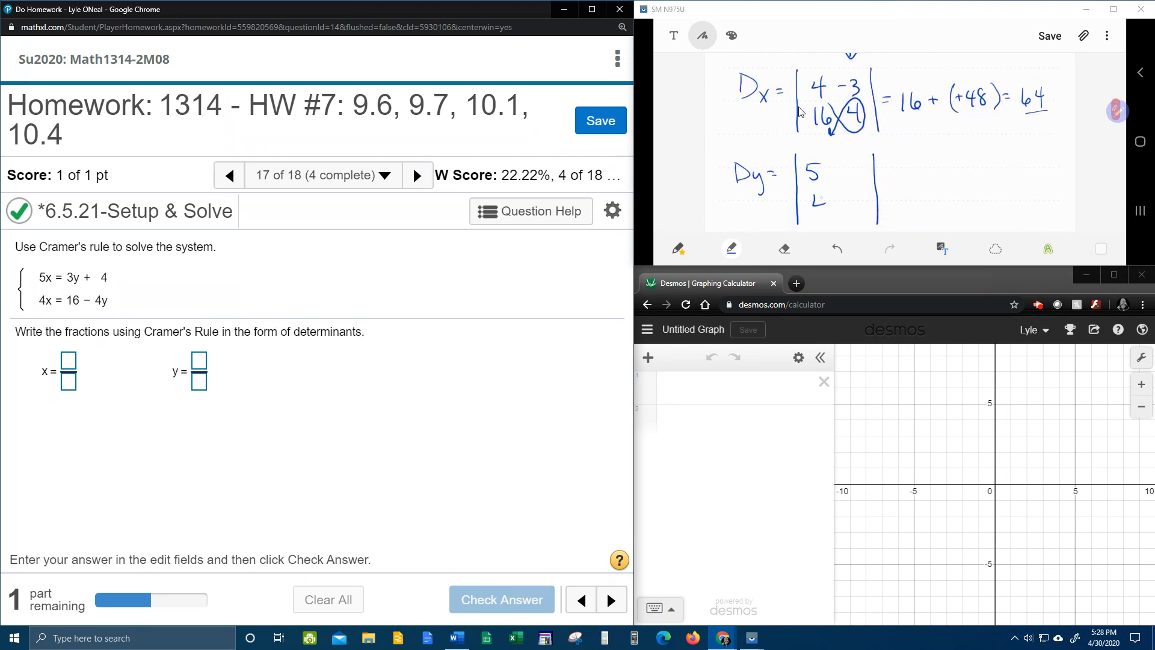
scroll("down", 3)
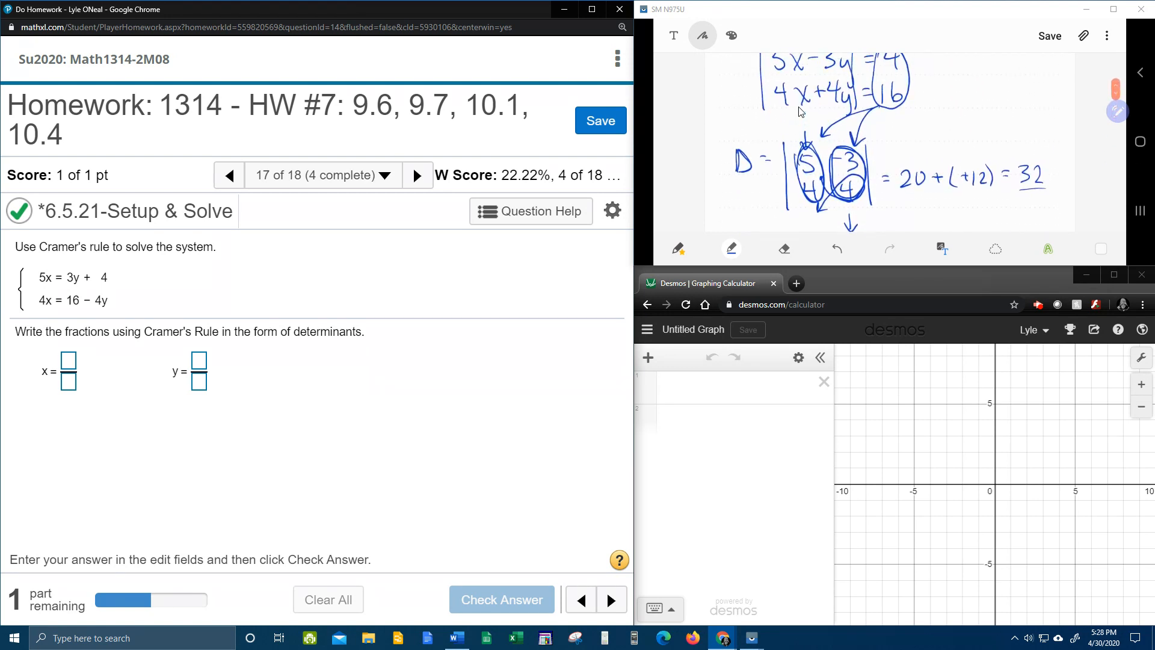
scroll("down", 3)
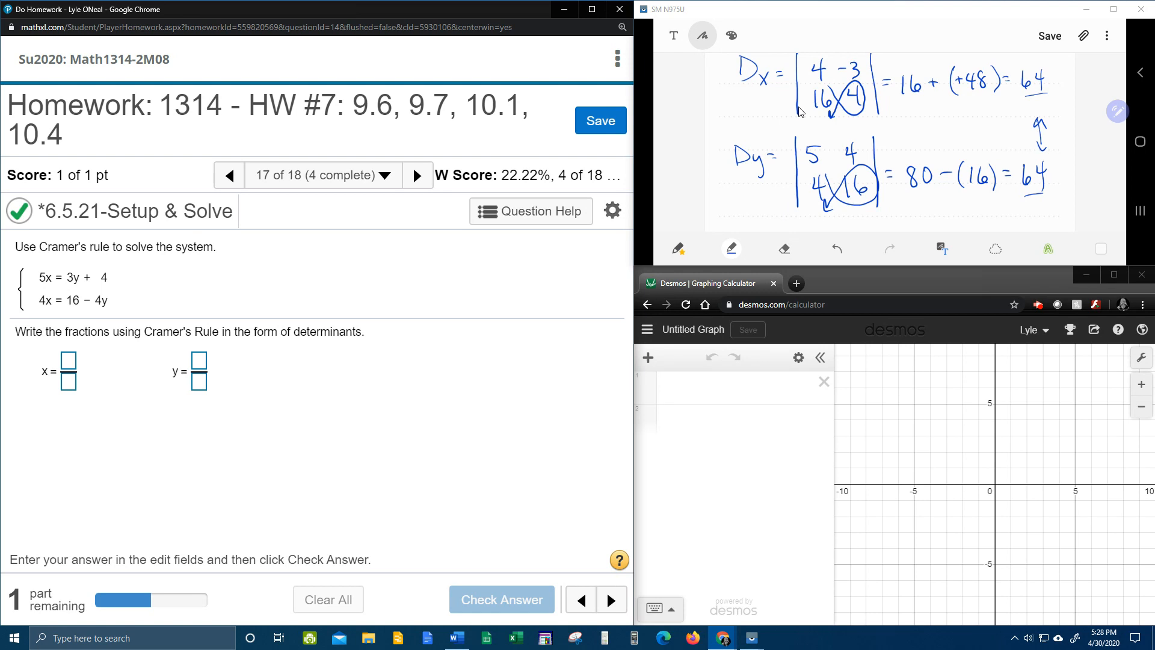
scroll("down", 3)
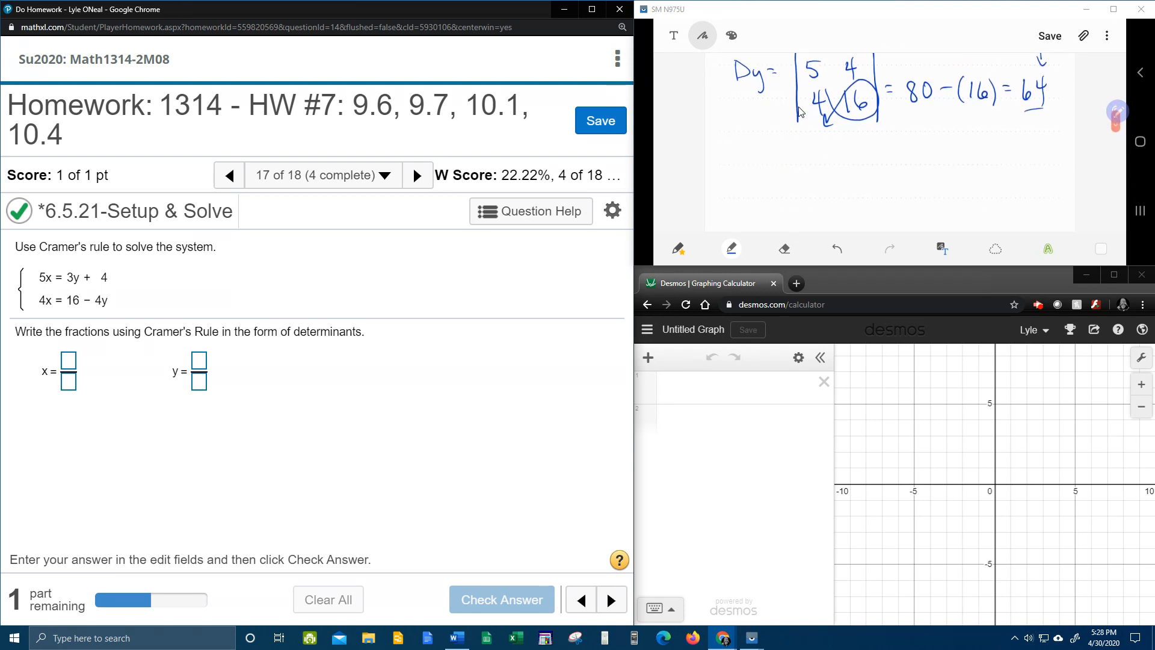
scroll("down", 3)
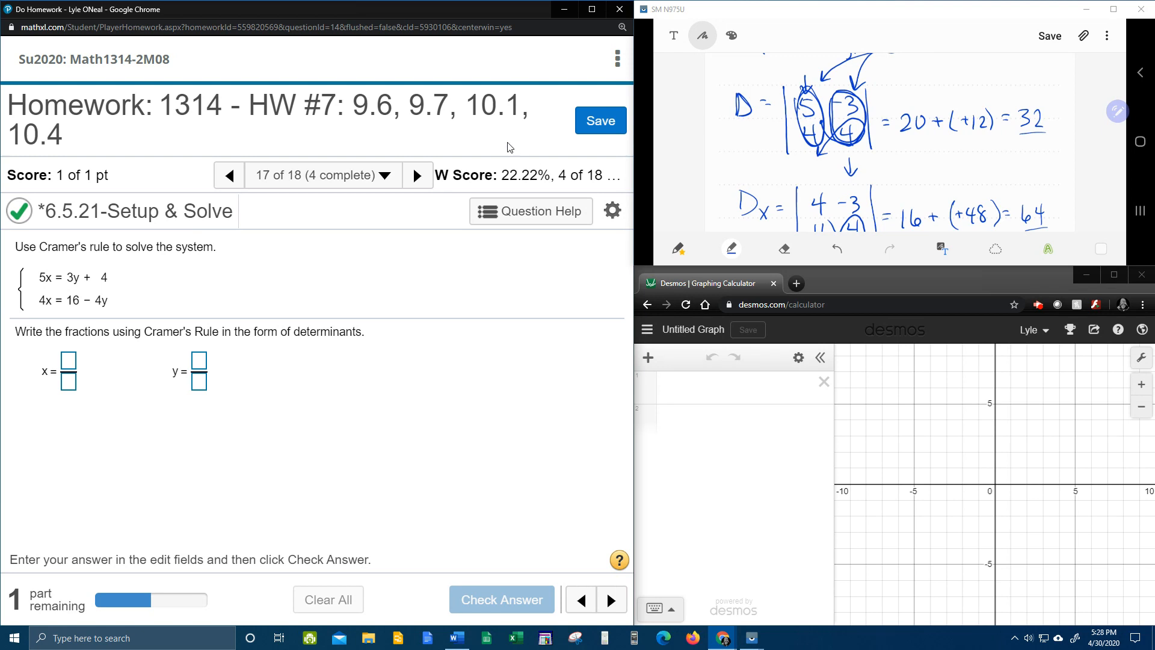
mouse_move(94, 370)
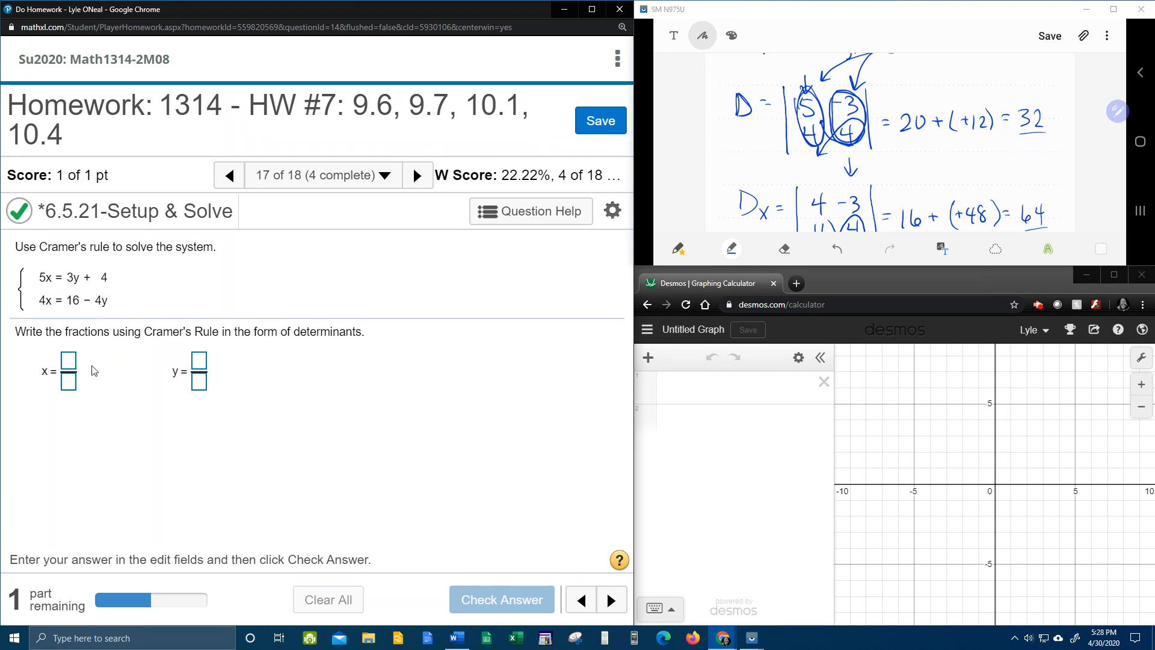
Fill x's numerator with the 2×2 determinant |4 −3; 16 4|, then start a denominator determinant
left_click(69, 362)
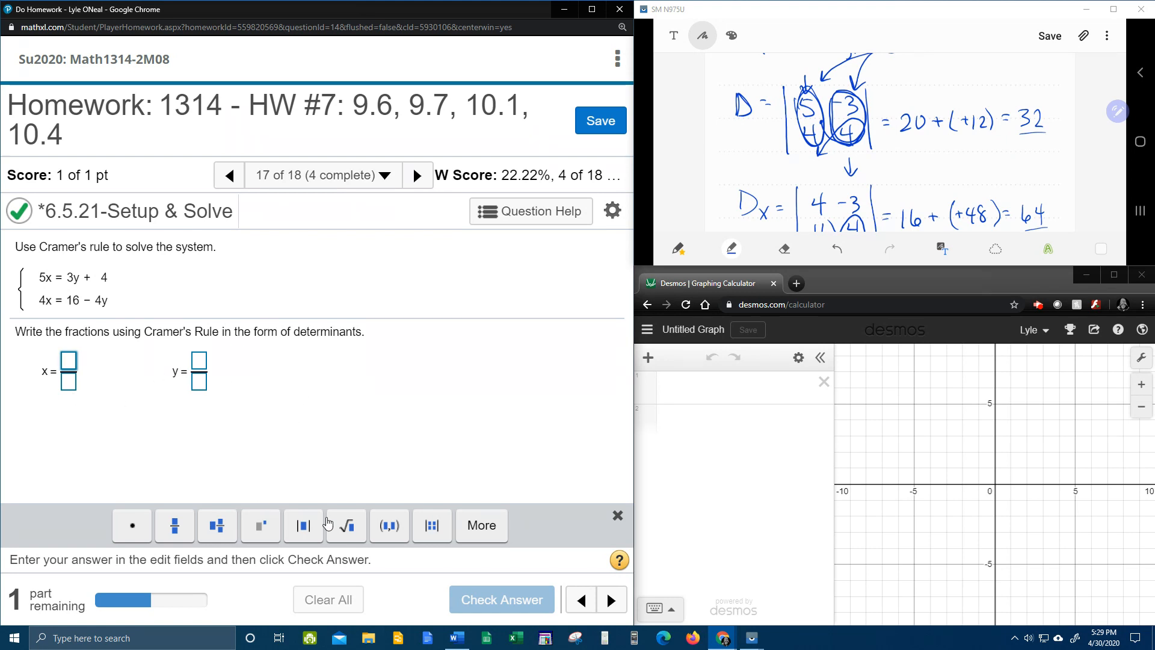
mouse_move(433, 525)
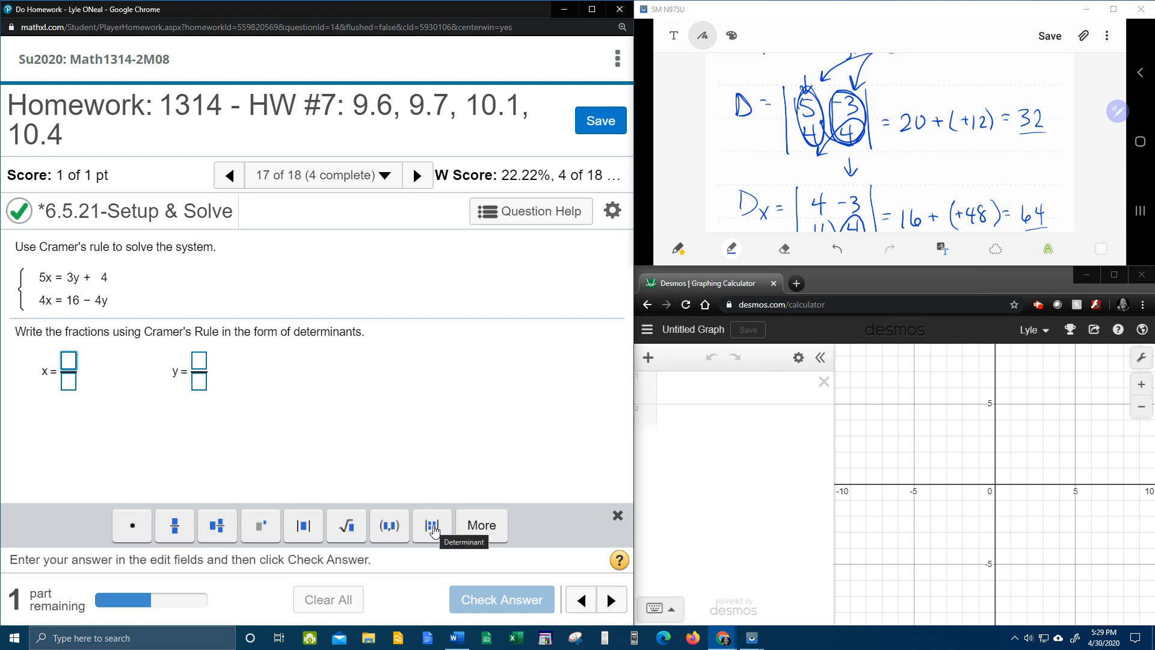
left_click(432, 525)
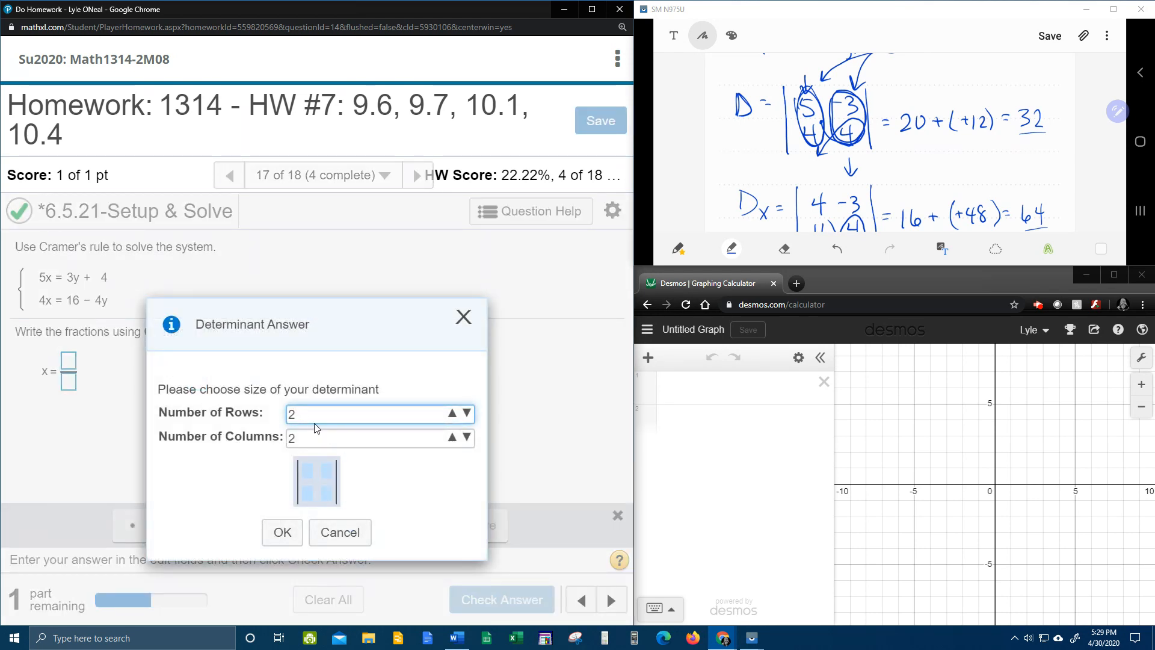
mouse_move(283, 532)
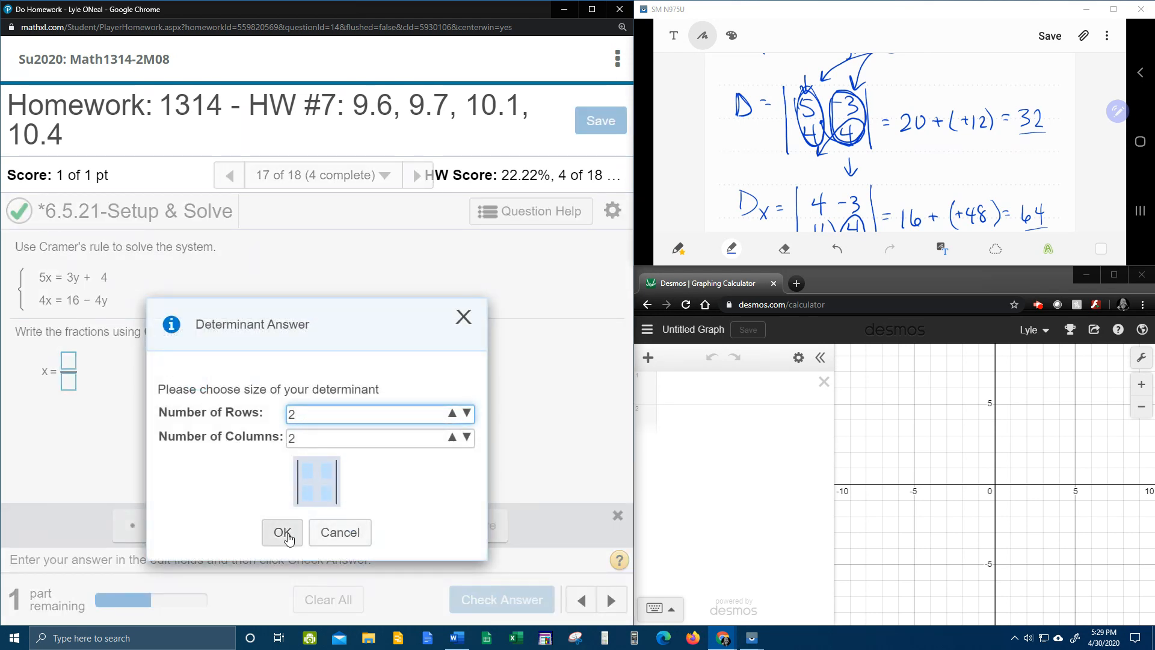
left_click(282, 532)
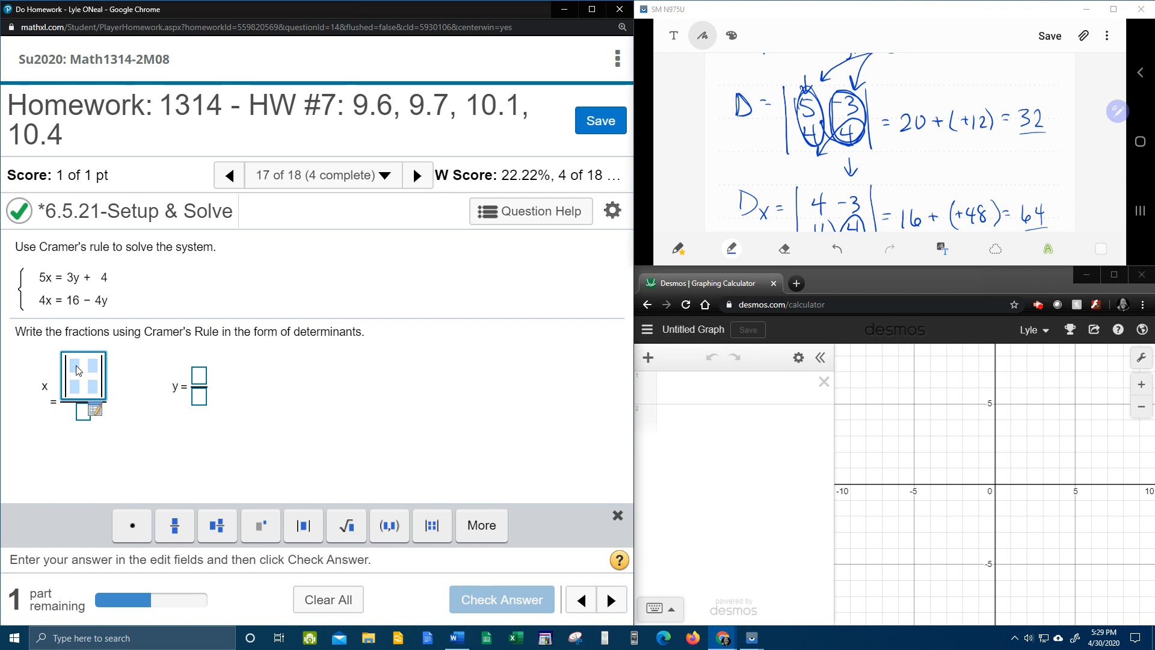
scroll("down", 3)
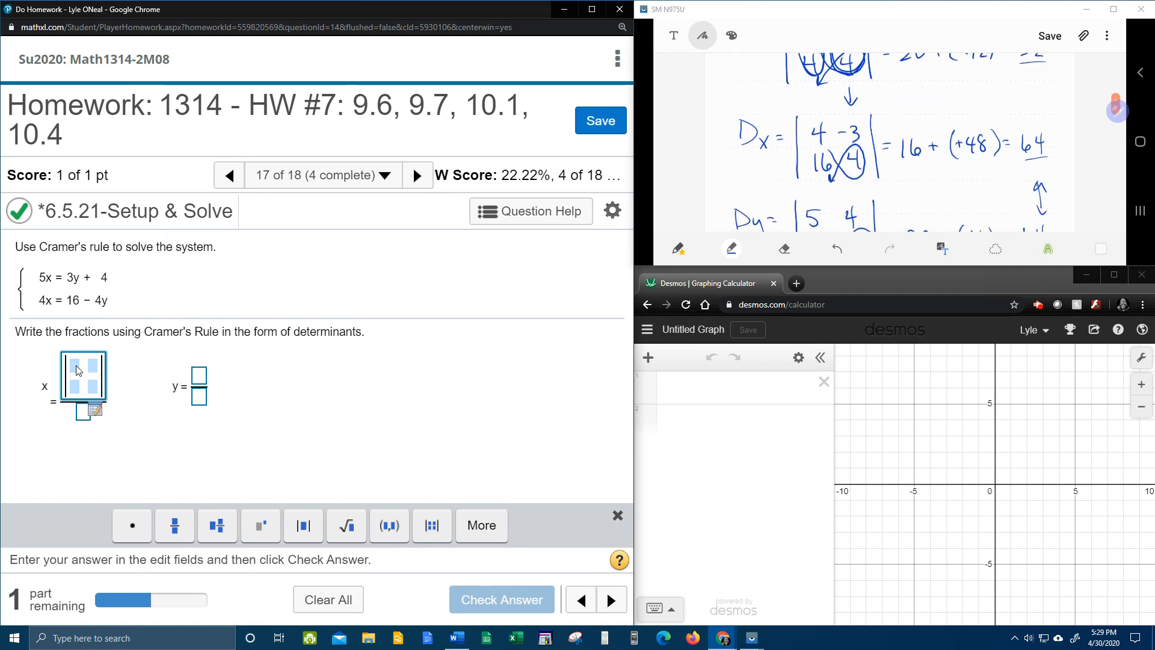
type("4")
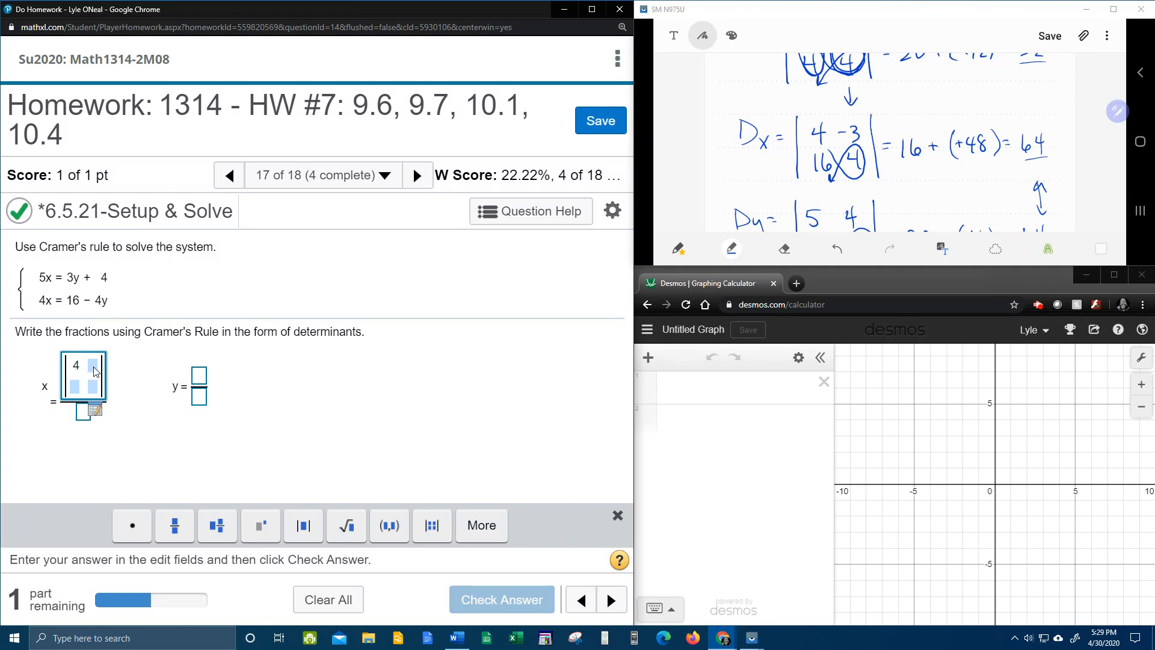
type("-3")
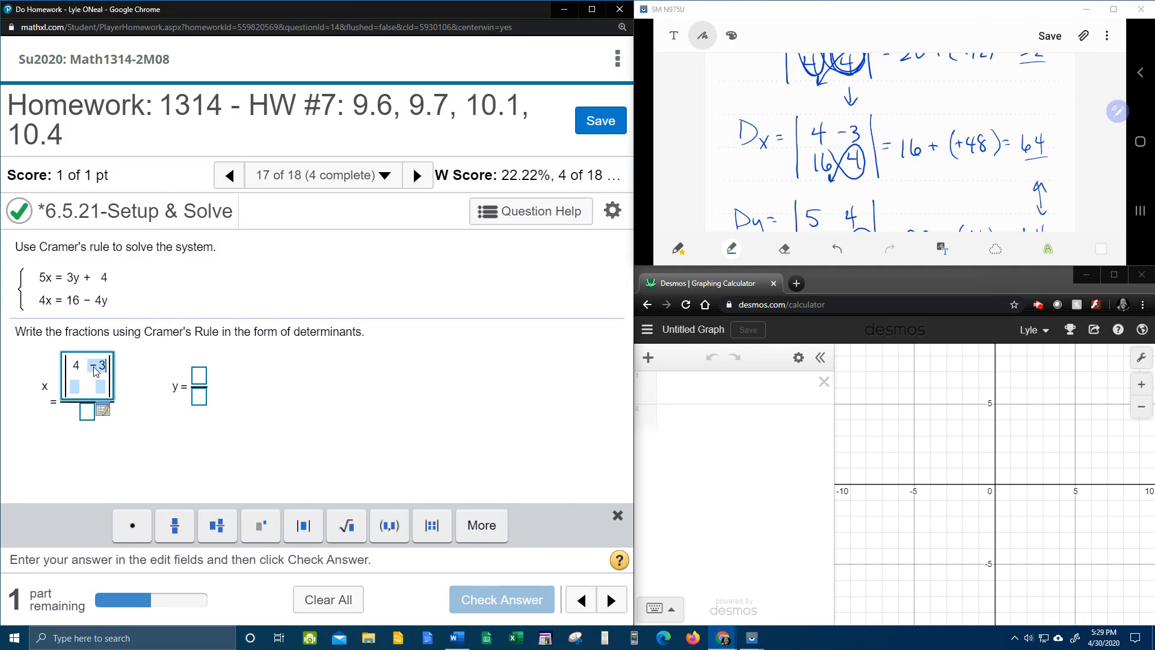
left_click(76, 377)
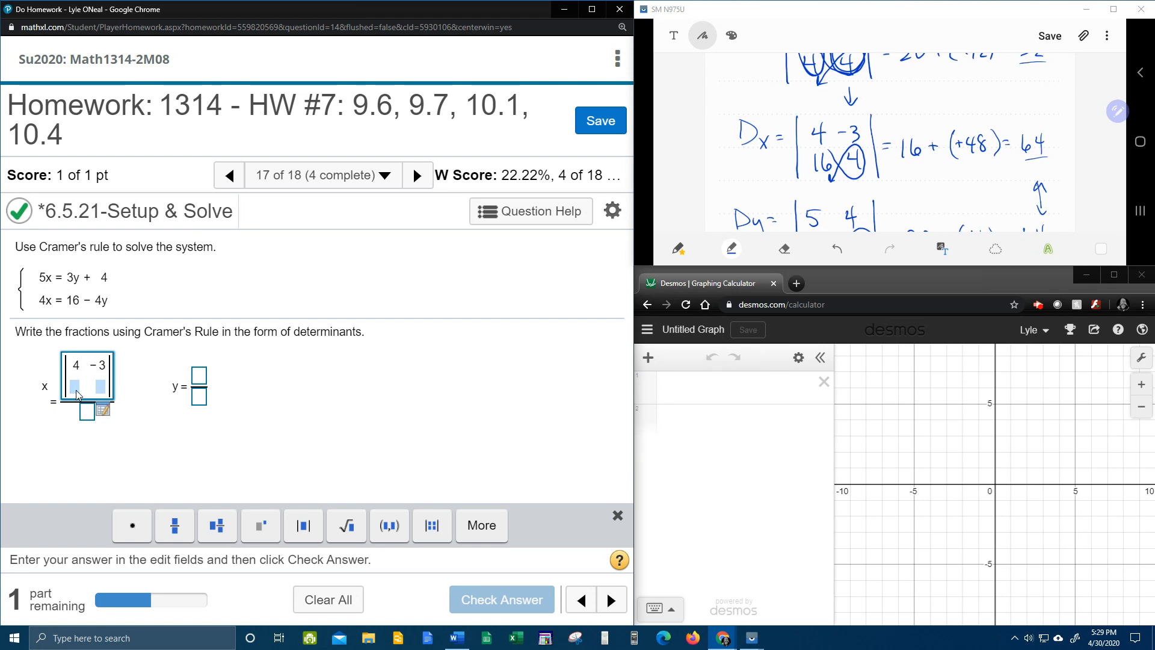
type("16")
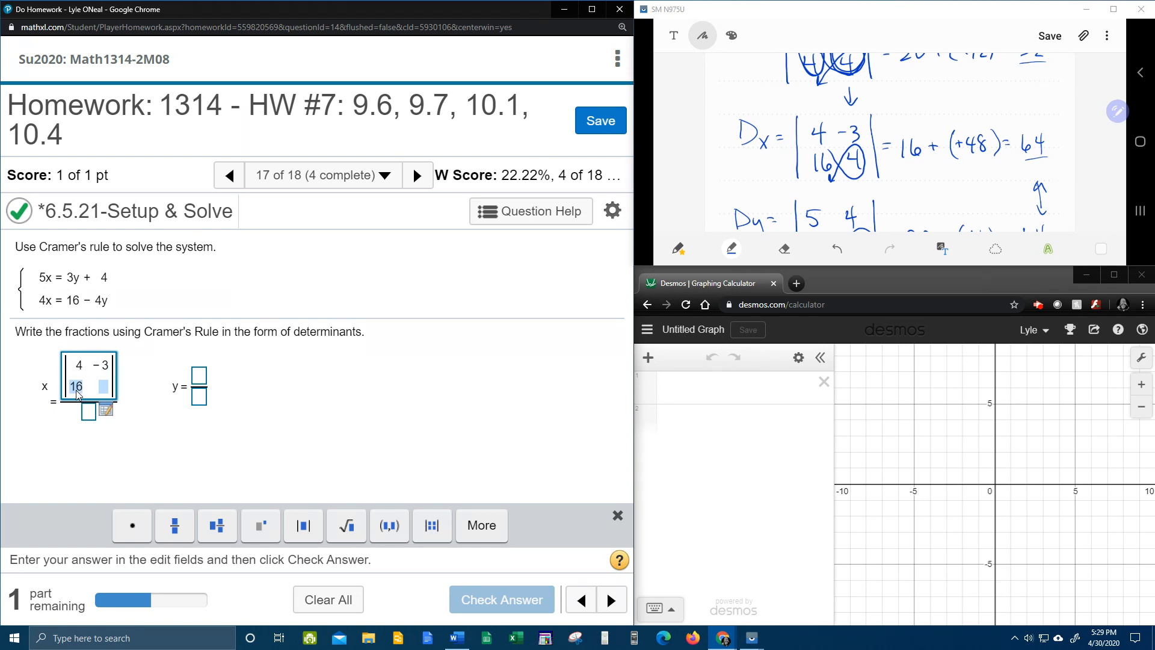
type("4")
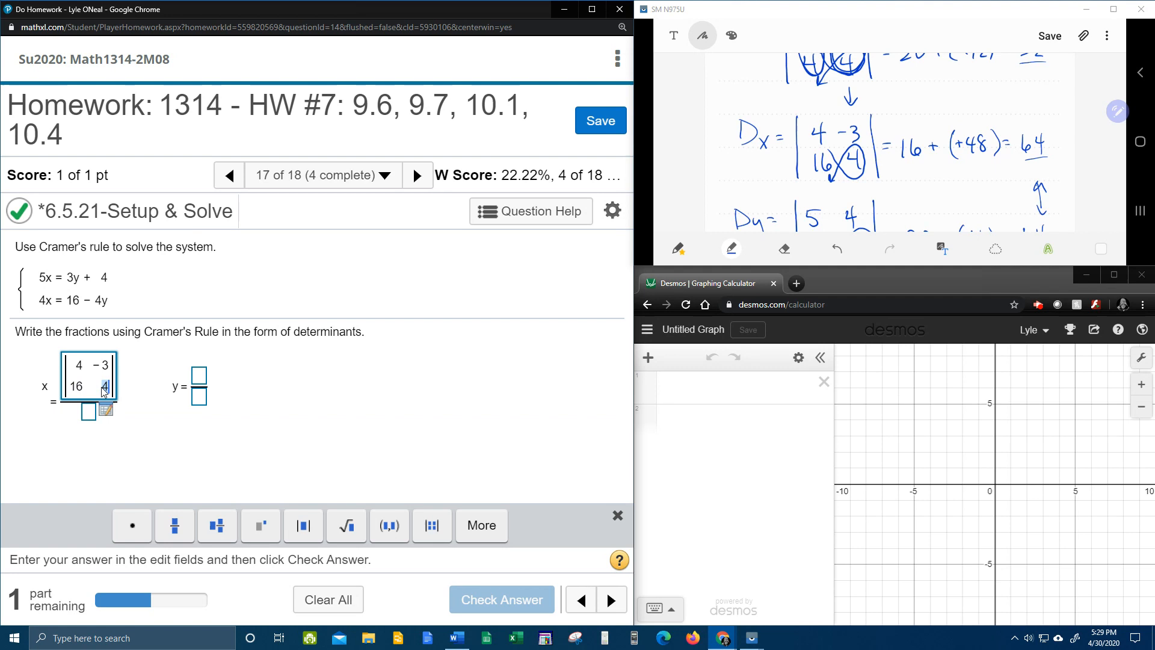
left_click(86, 411)
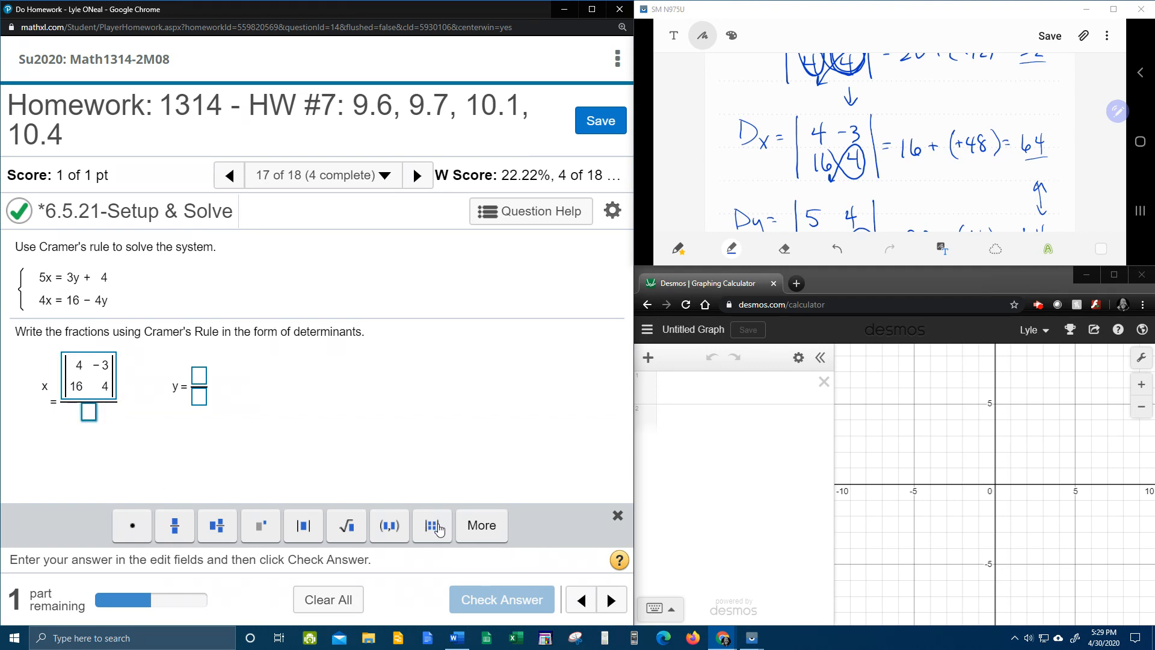
left_click(432, 525)
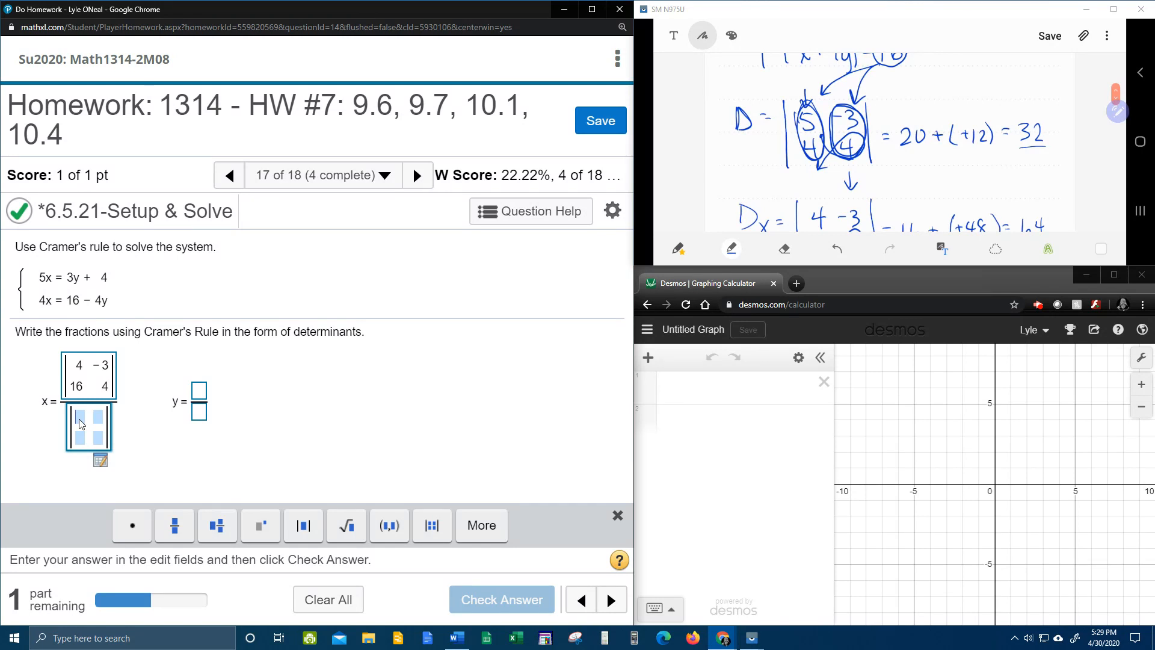
Enter 5, −3, 4, 4 into the determinant in x's denominator
type("5")
left_click(99, 437)
type("4")
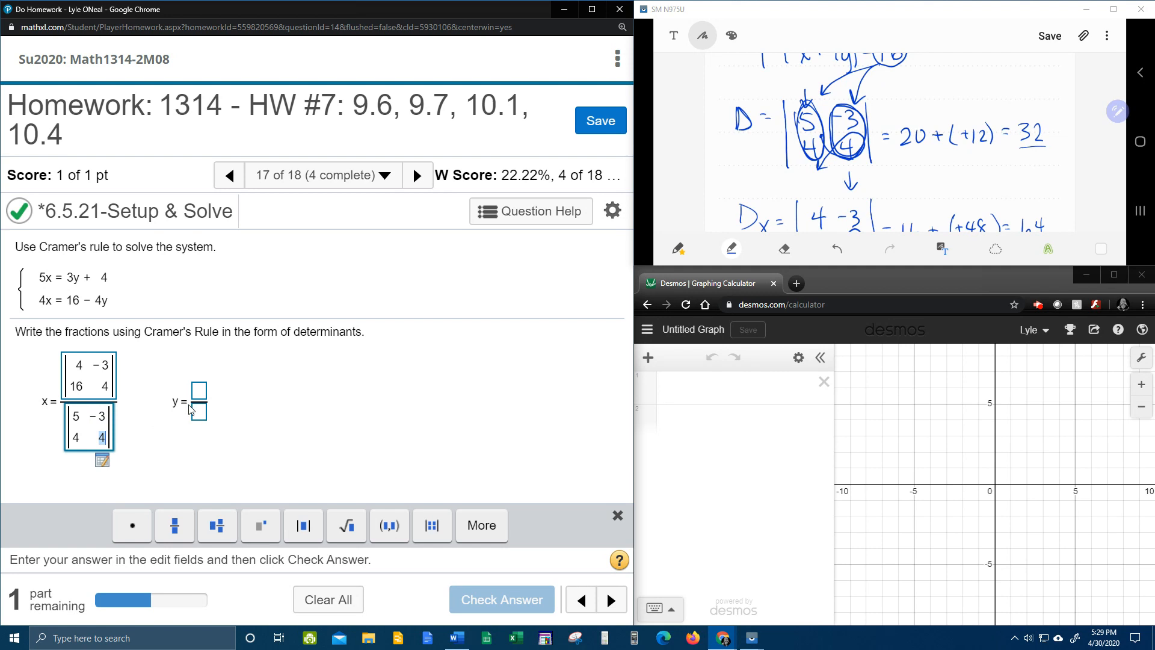
Insert the 2×2 determinant |5 4; 4 16| as y's numerator
left_click(433, 526)
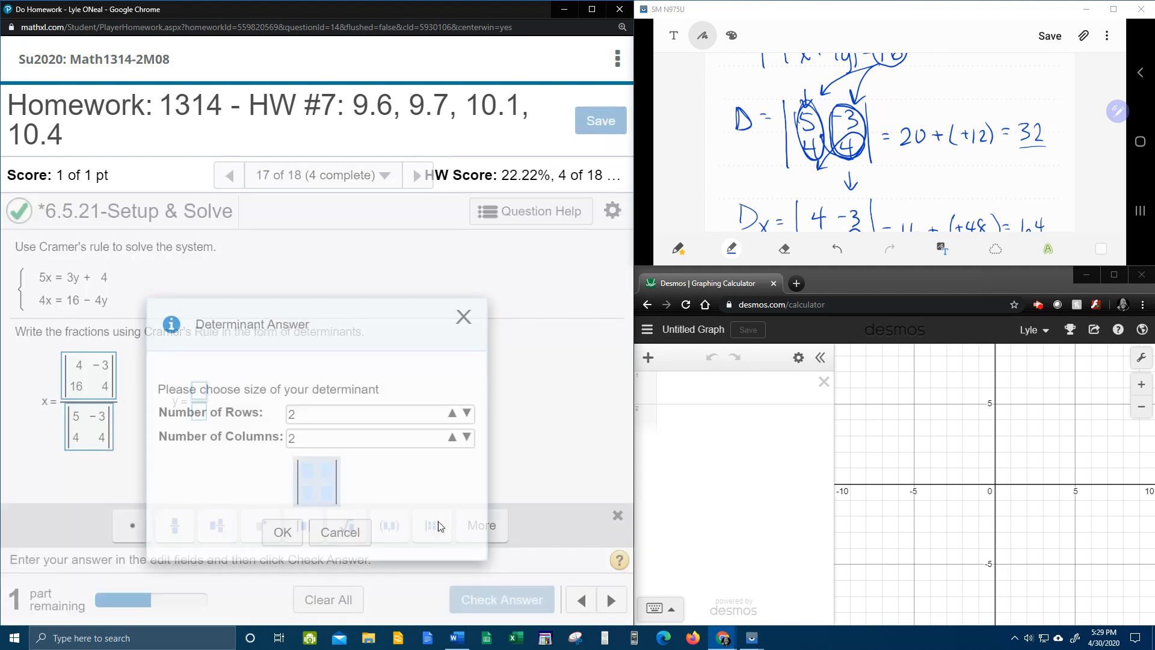
left_click(282, 532)
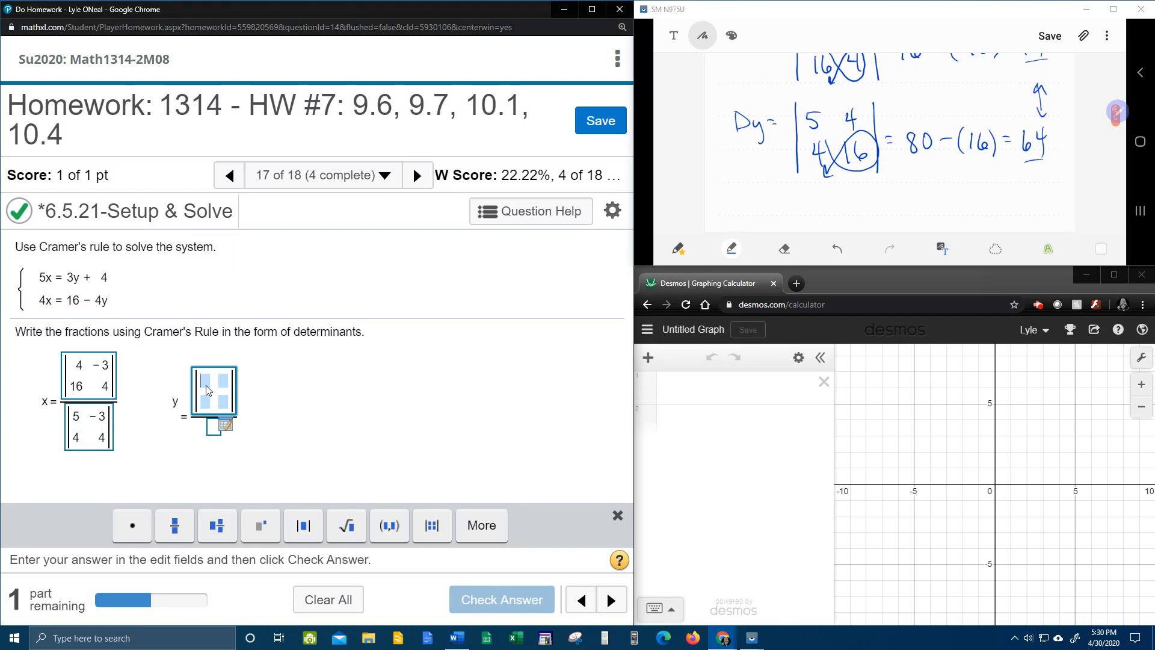
type("5")
left_click(204, 401)
type("4")
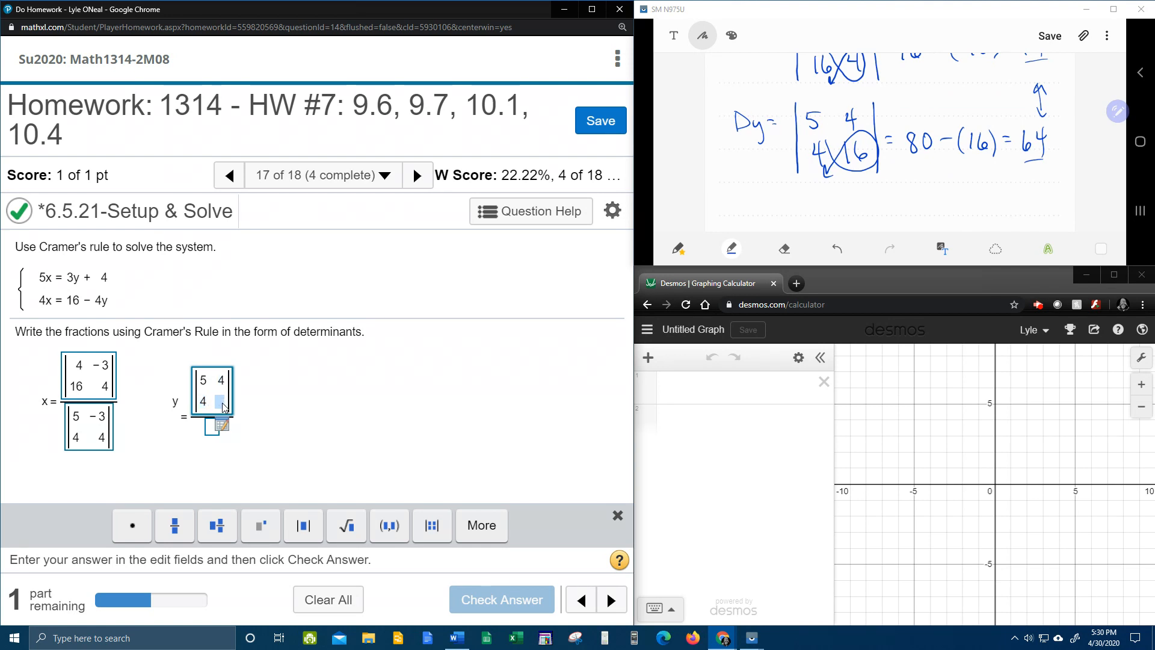
type("16")
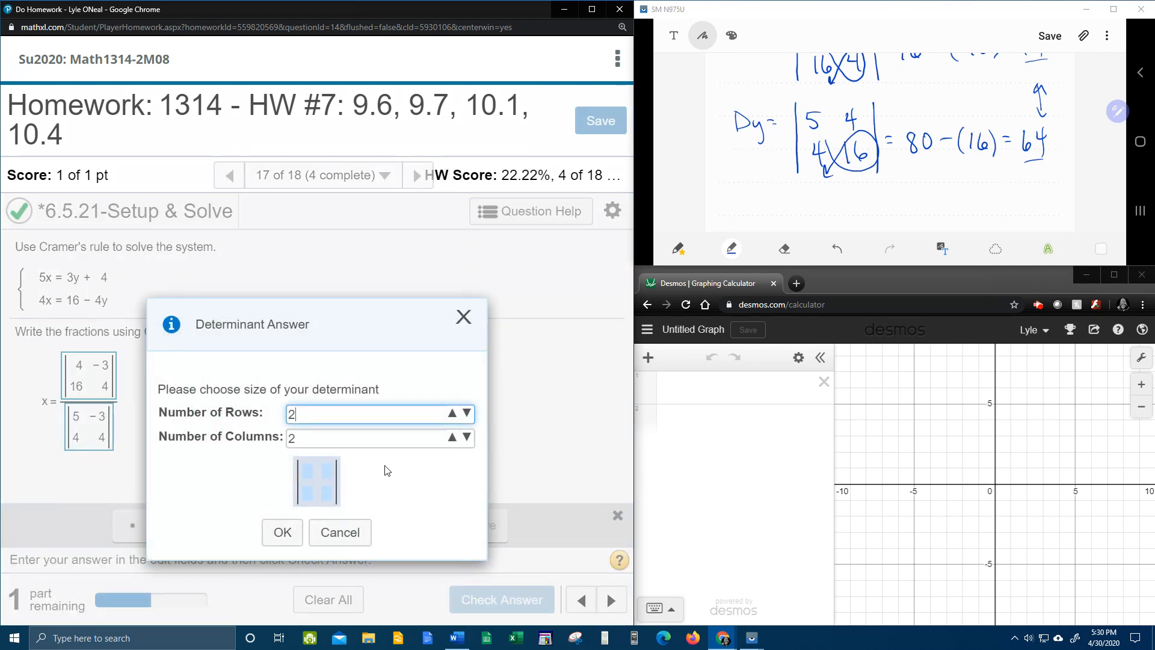
Make y's denominator |5 −3; 4 4| and check the answer
left_click(282, 532)
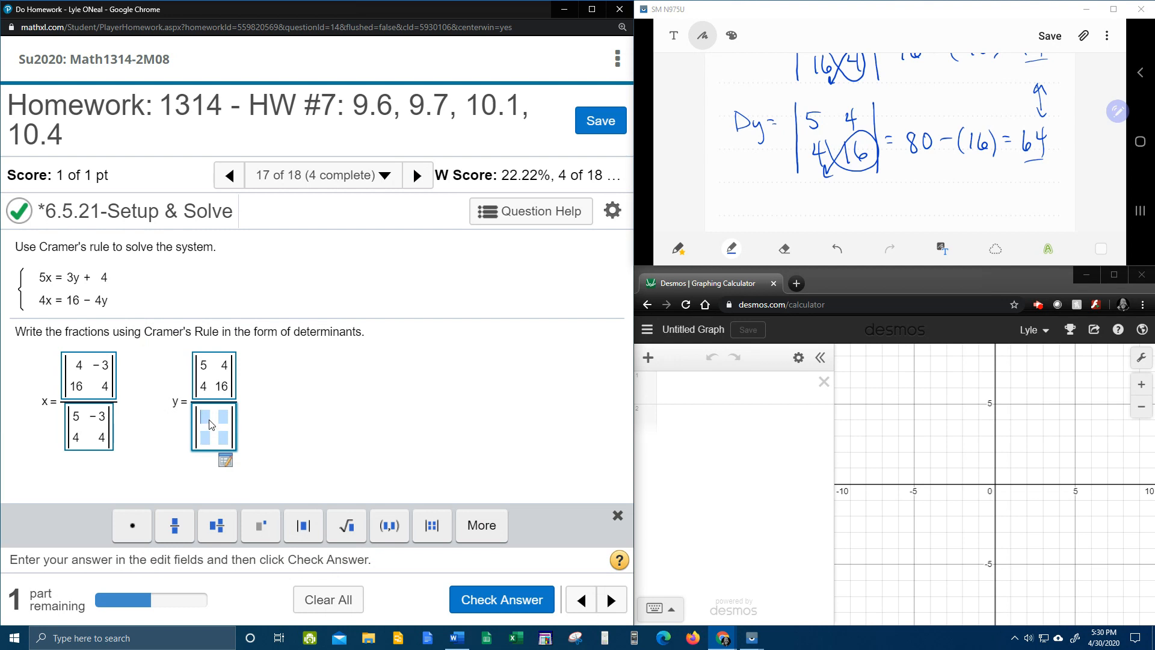
type("5")
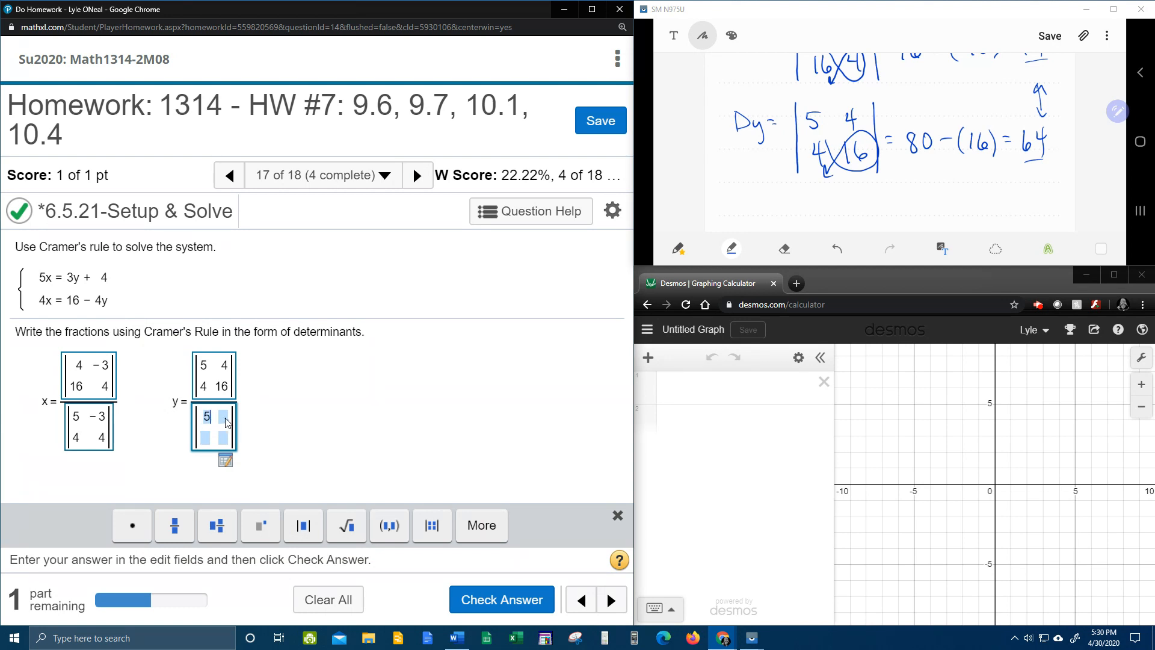
type("-3")
left_click(205, 438)
type("4")
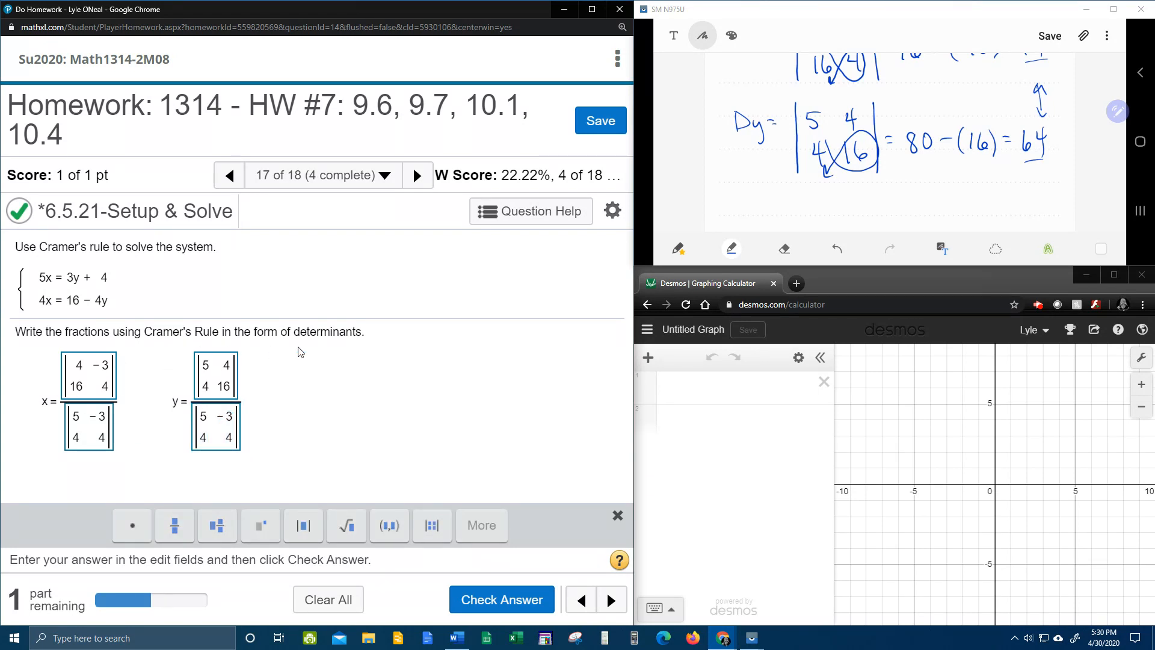
mouse_move(452, 589)
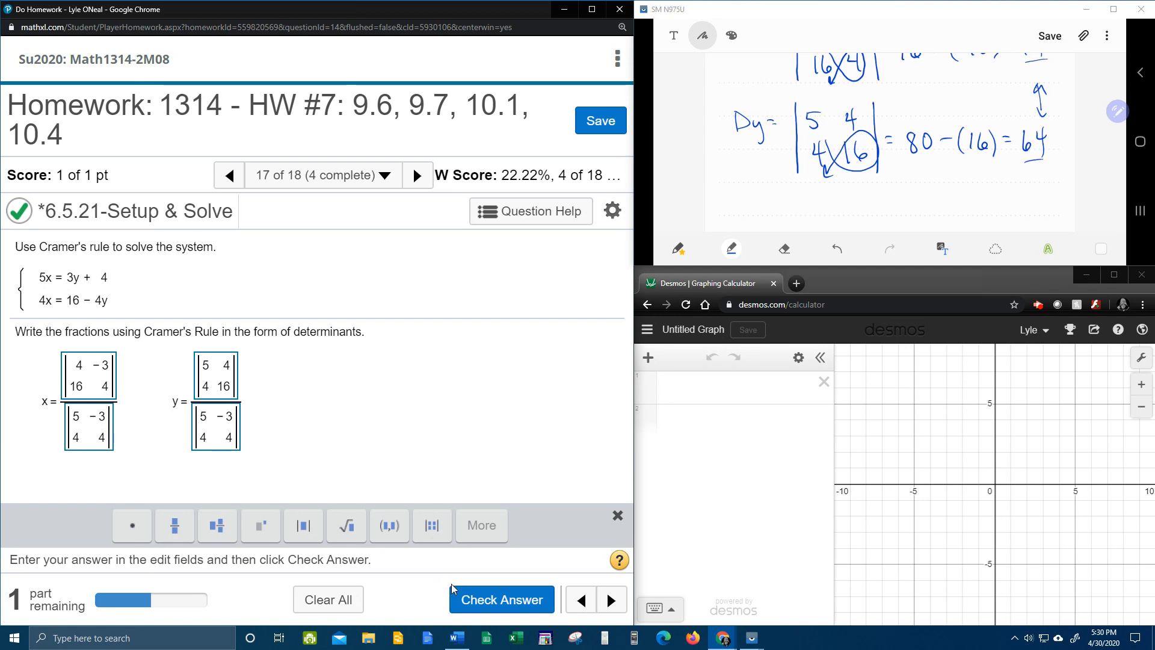
left_click(502, 599)
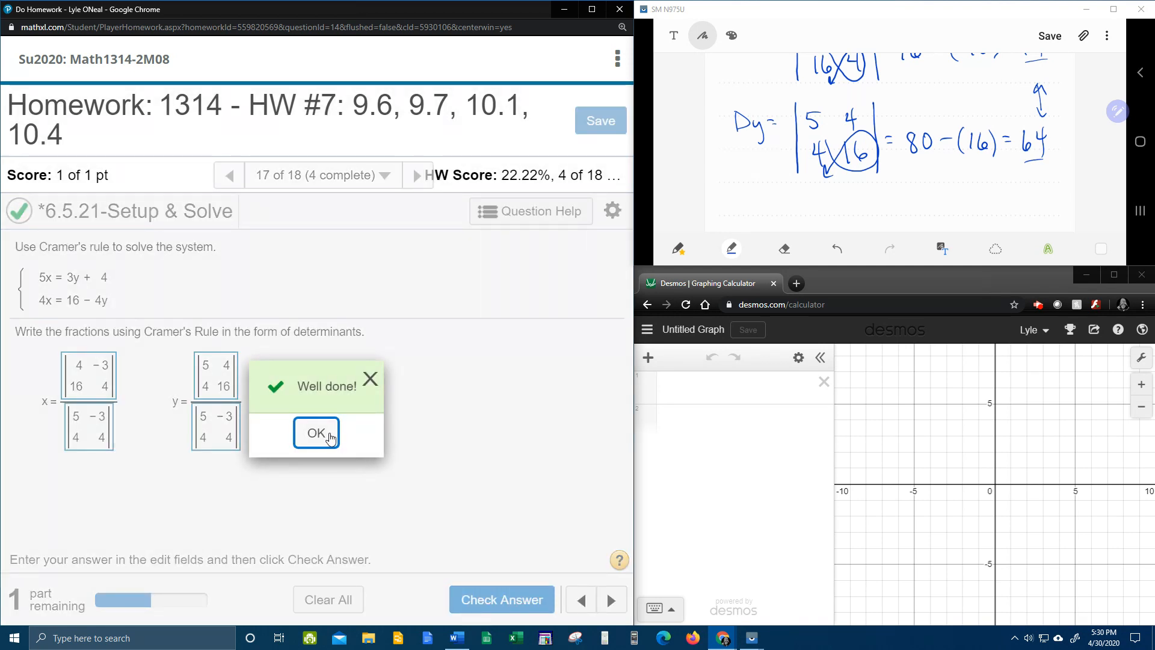
left_click(316, 433)
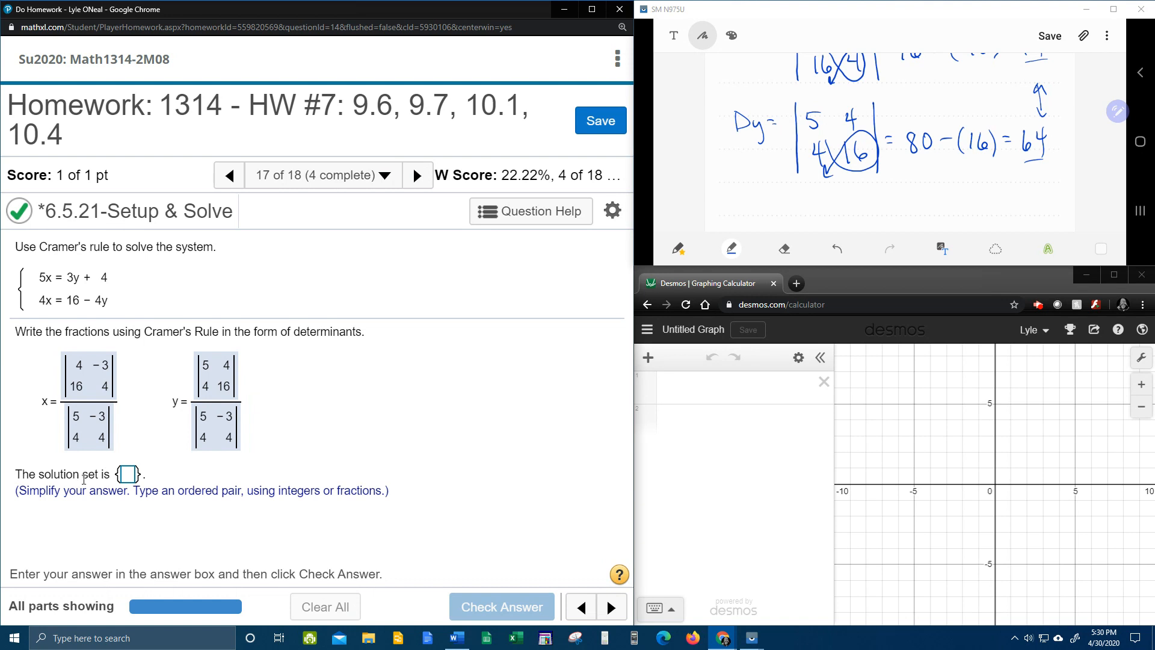
mouse_move(155, 505)
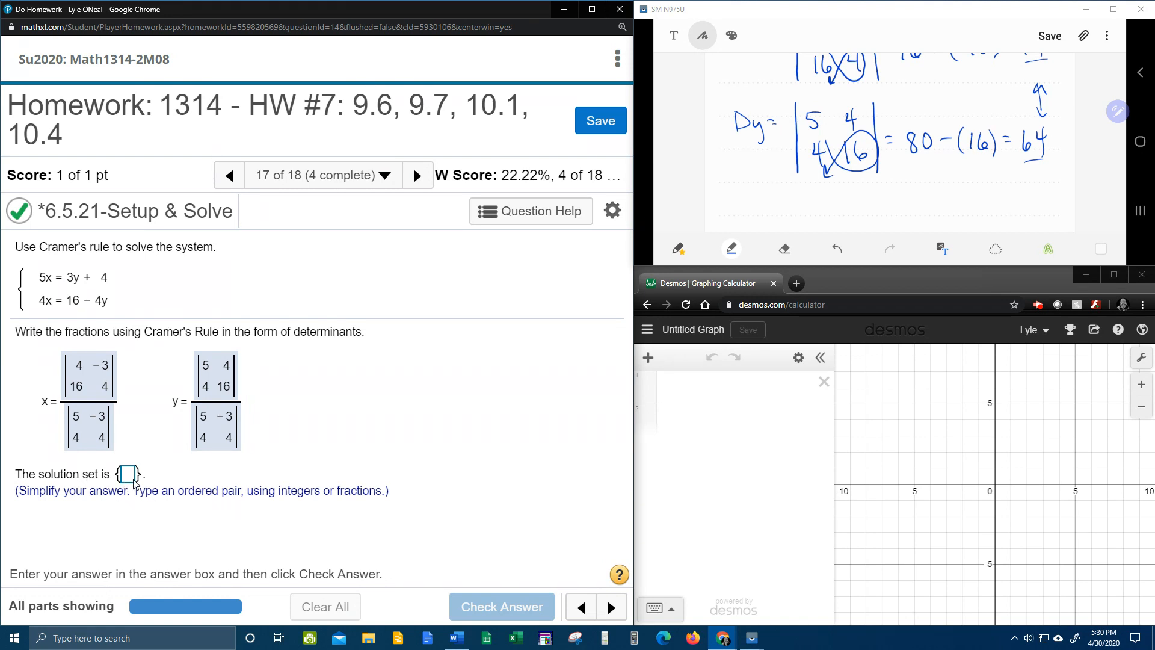
left_click(127, 474)
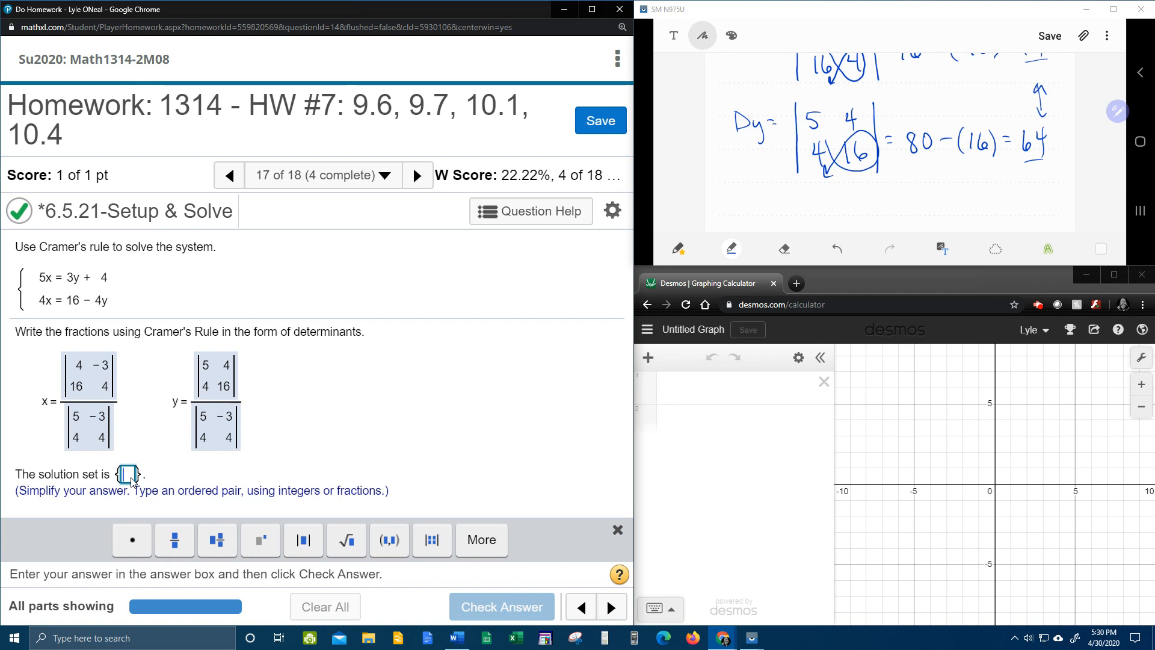
left_click(390, 541)
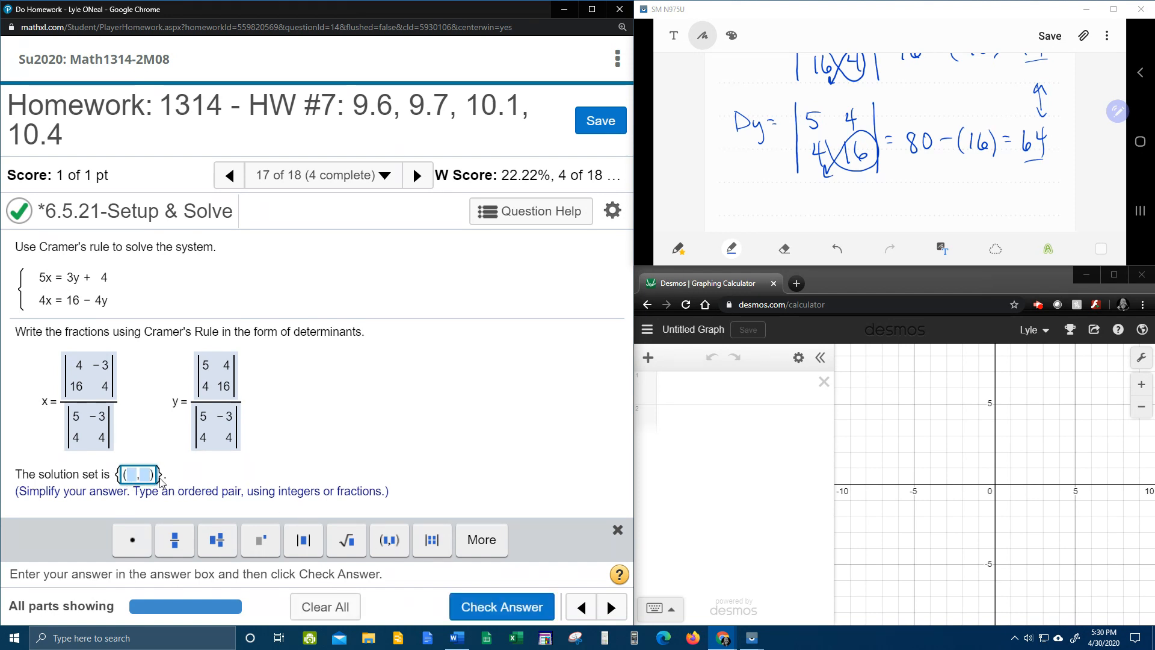
mouse_move(220, 480)
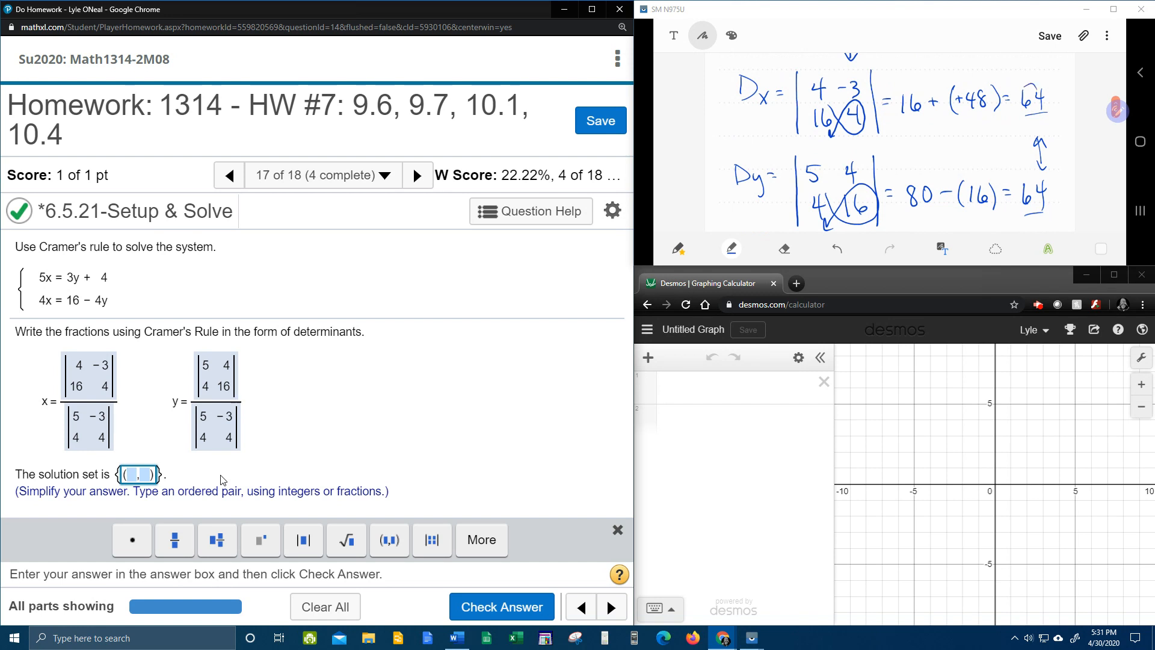
Enter the ordered pair (2,2) in the solution-set box
scroll("down", 3)
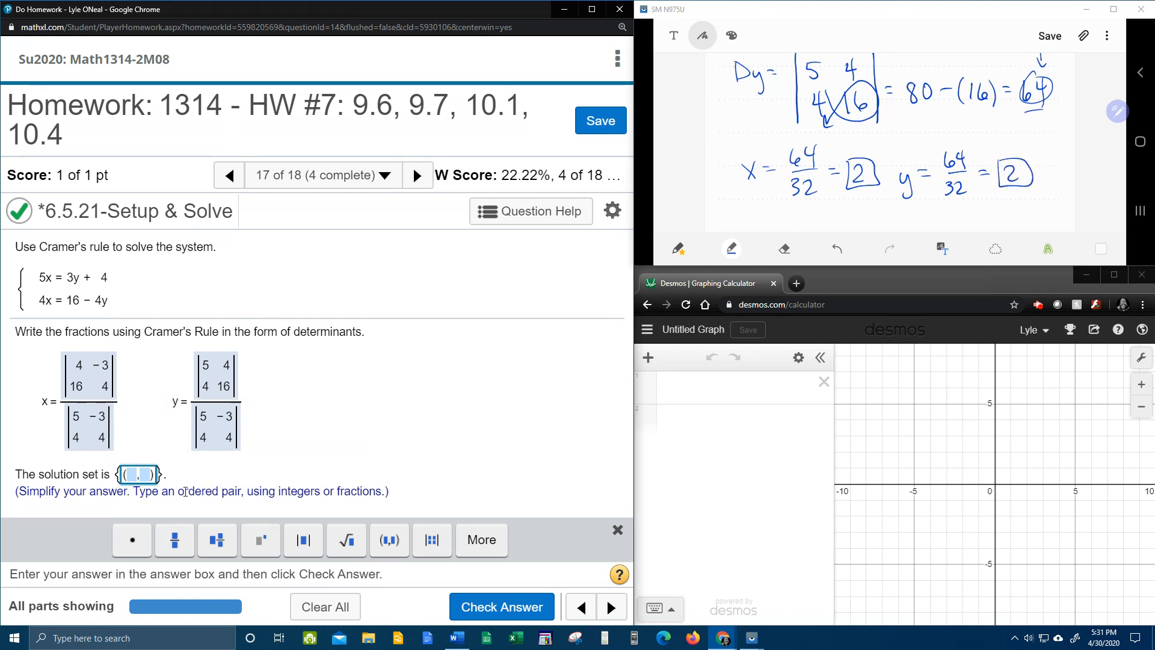
type("2")
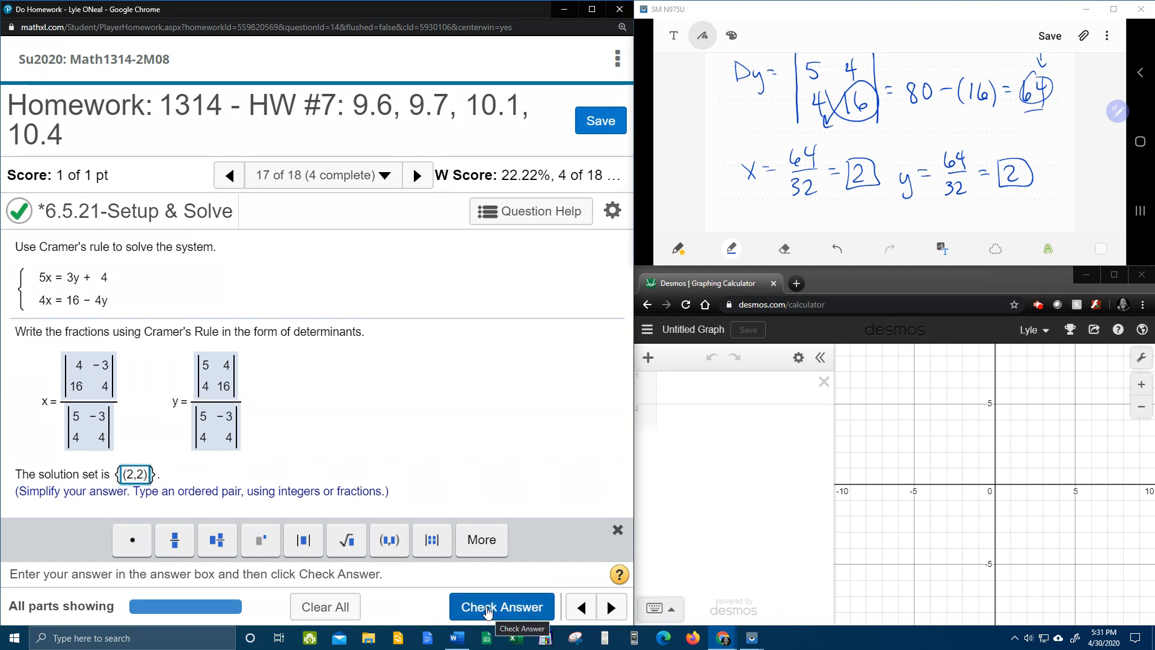
mouse_move(669, 432)
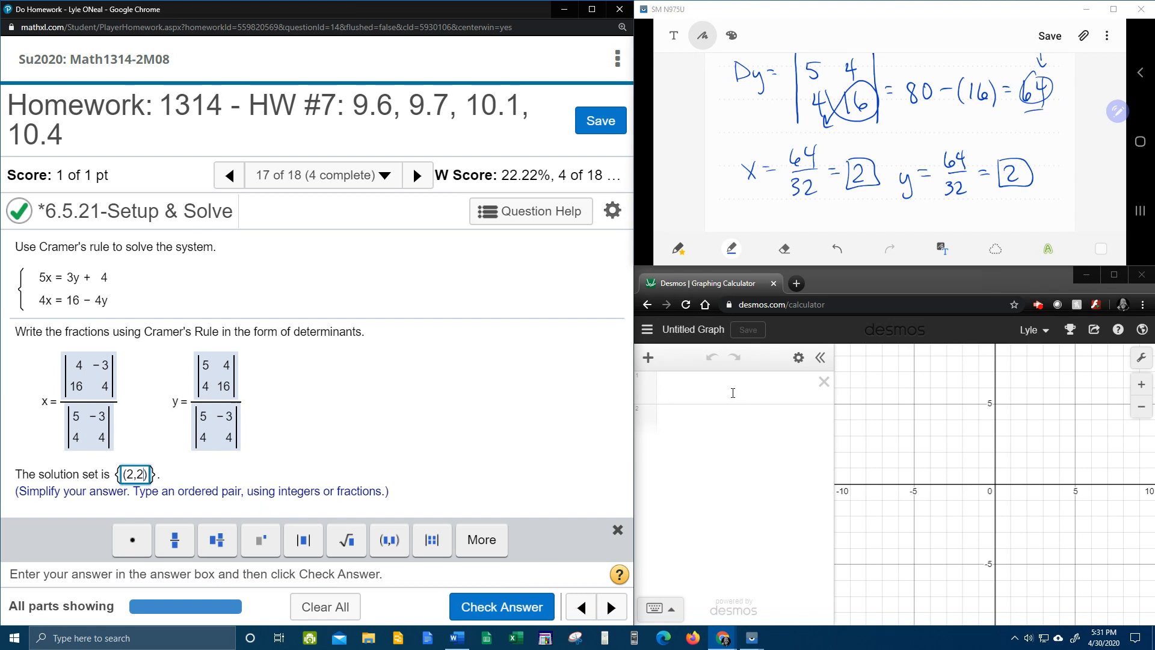
Graph the first line 5x = 3y + 4 in Desmos
left_click(733, 387)
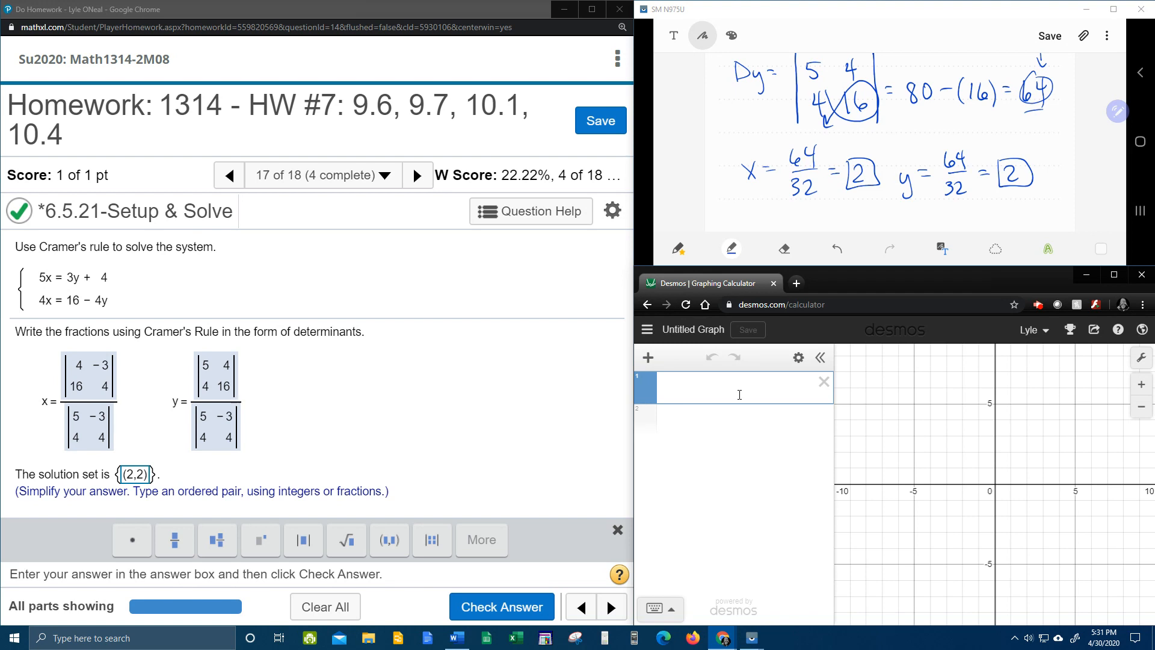
type("5")
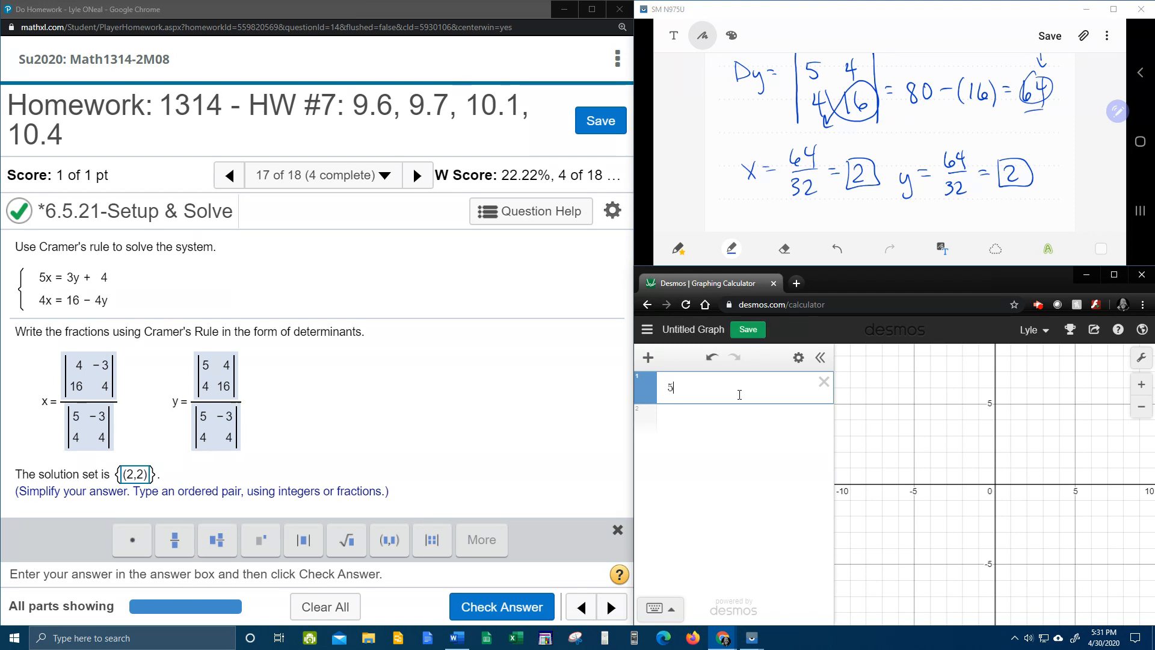
type("x")
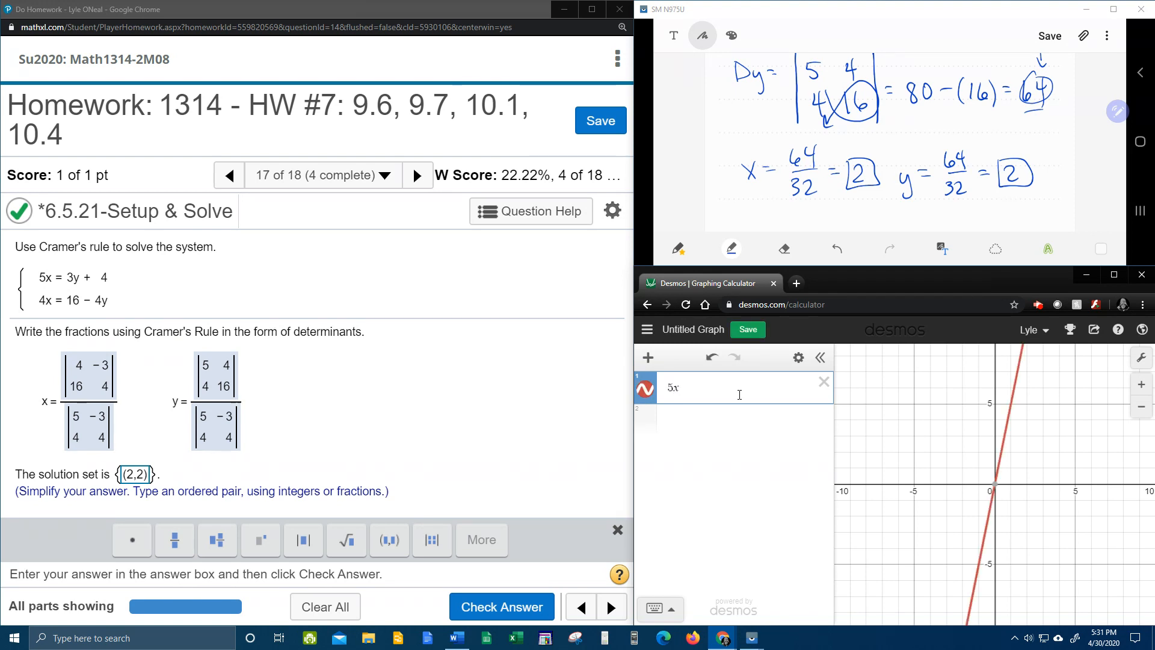
type("=")
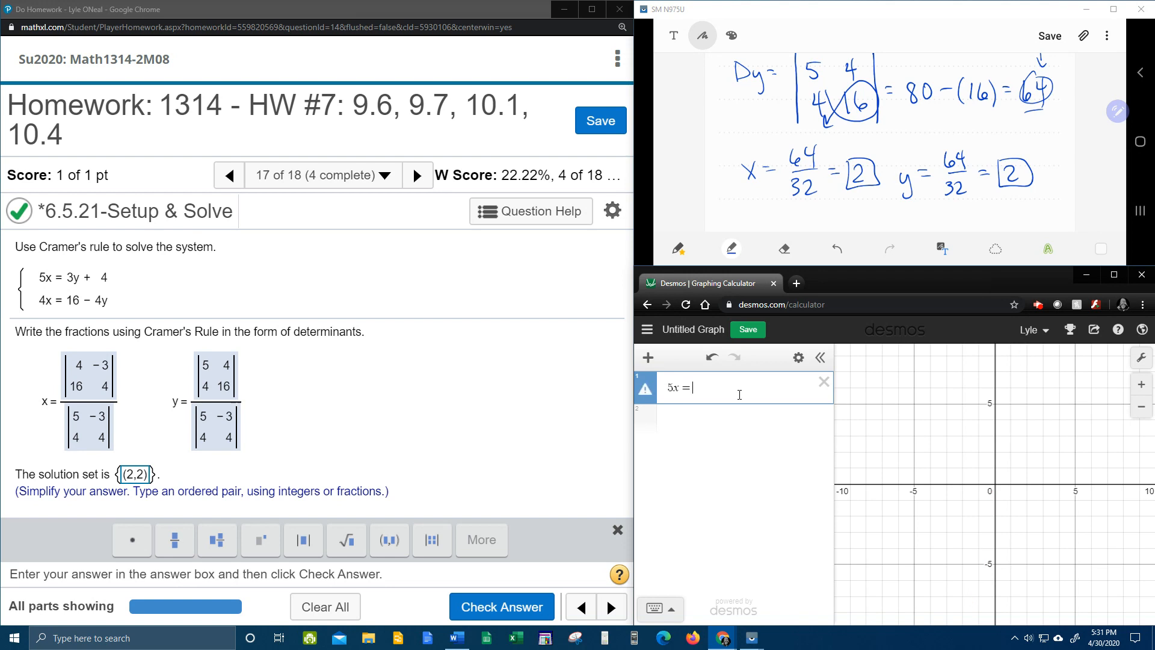
type("3y")
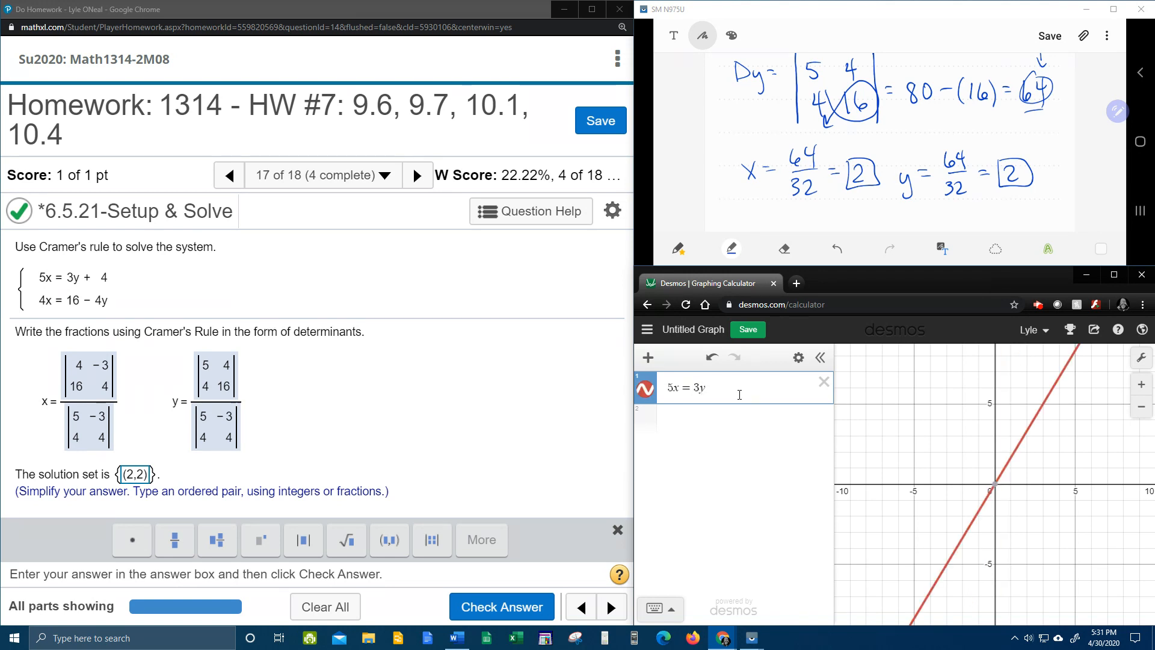
type("+ 4")
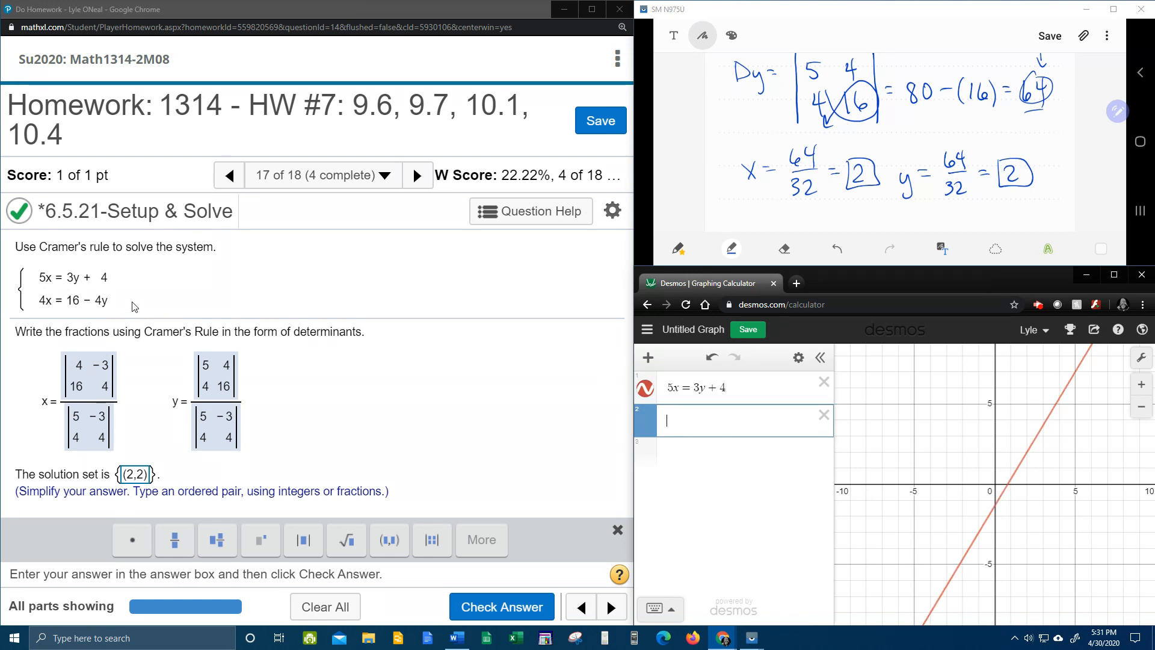
mouse_move(237, 351)
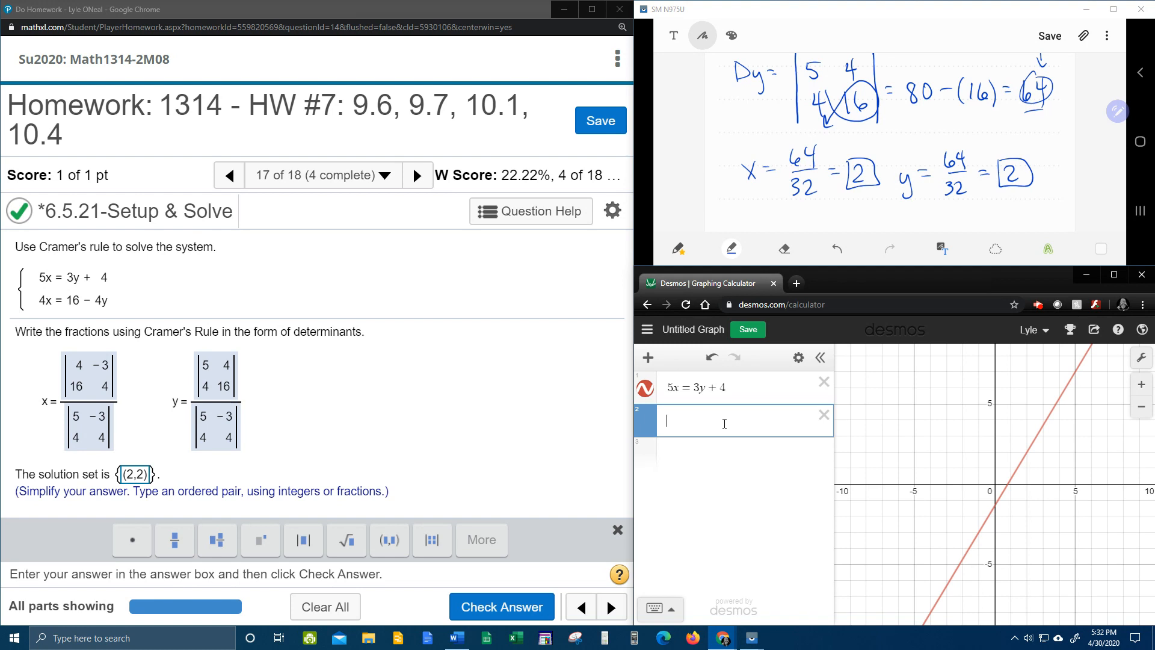
Graph the second line 4x = 16 − 4y
type("4x")
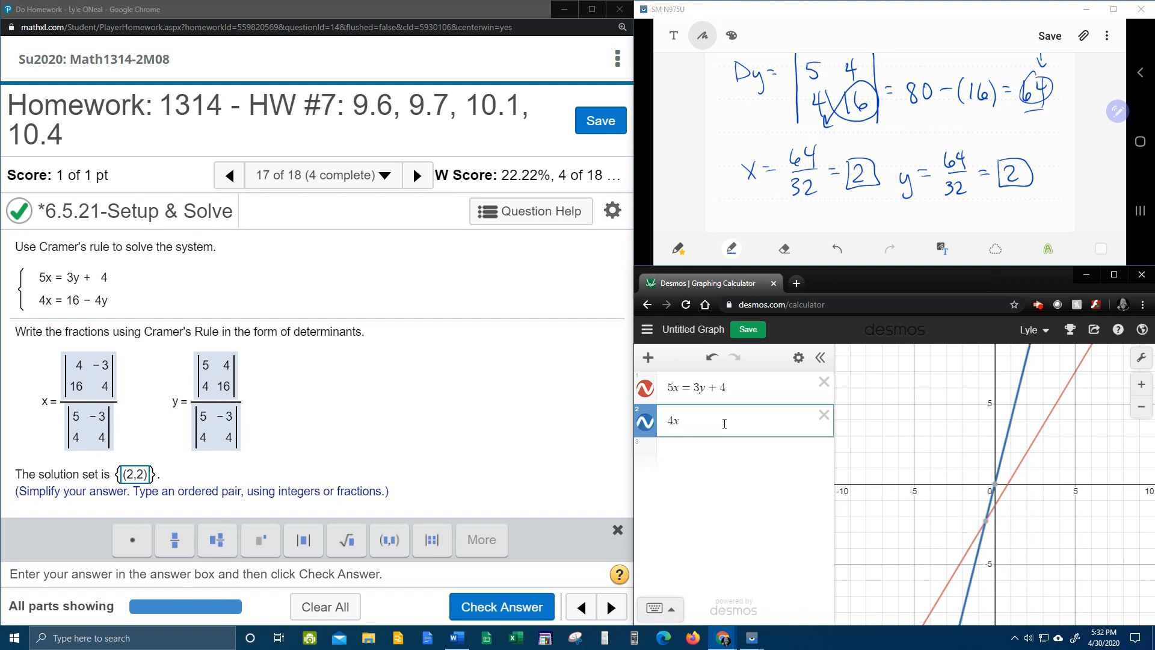
type("= 1")
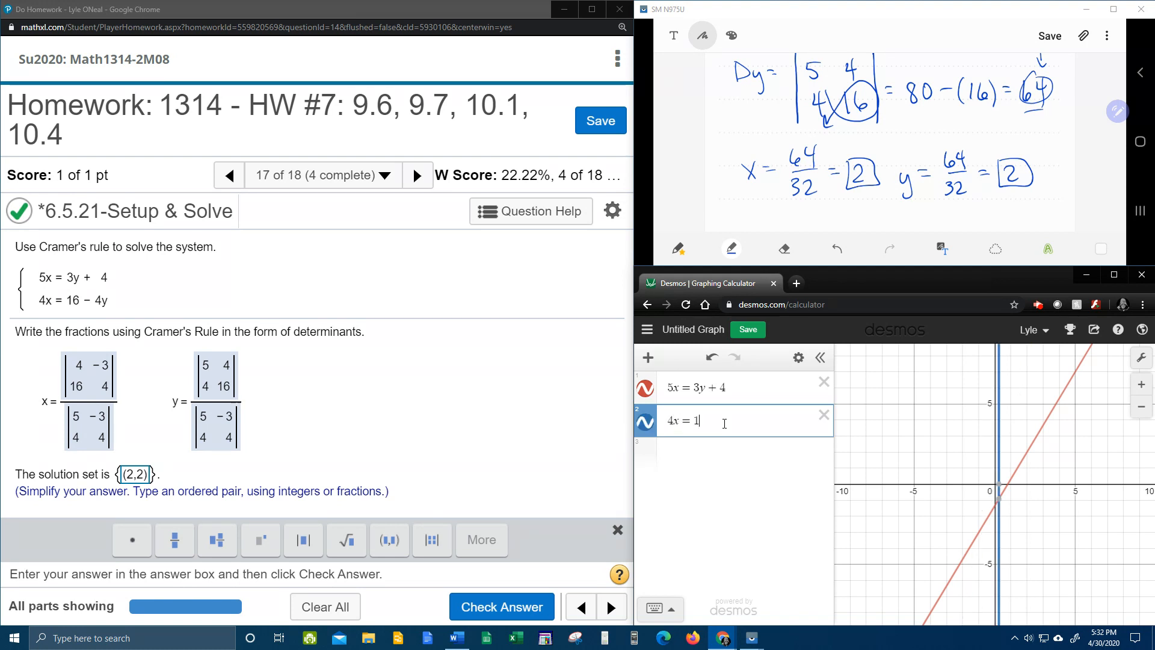
type("6 −")
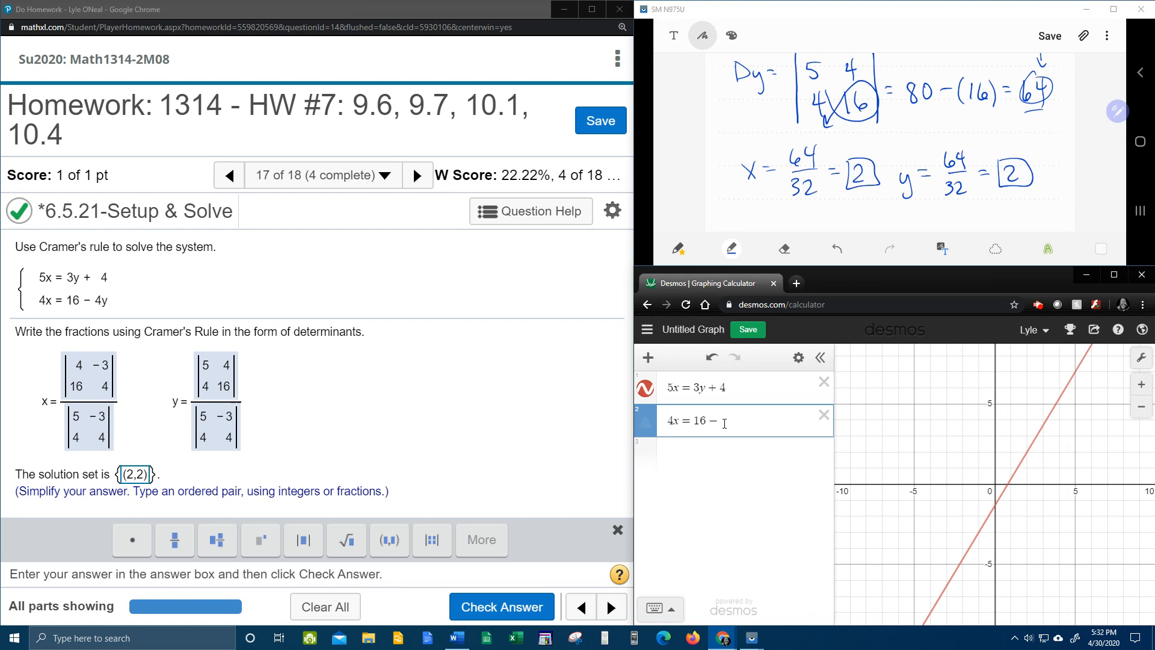
type("4")
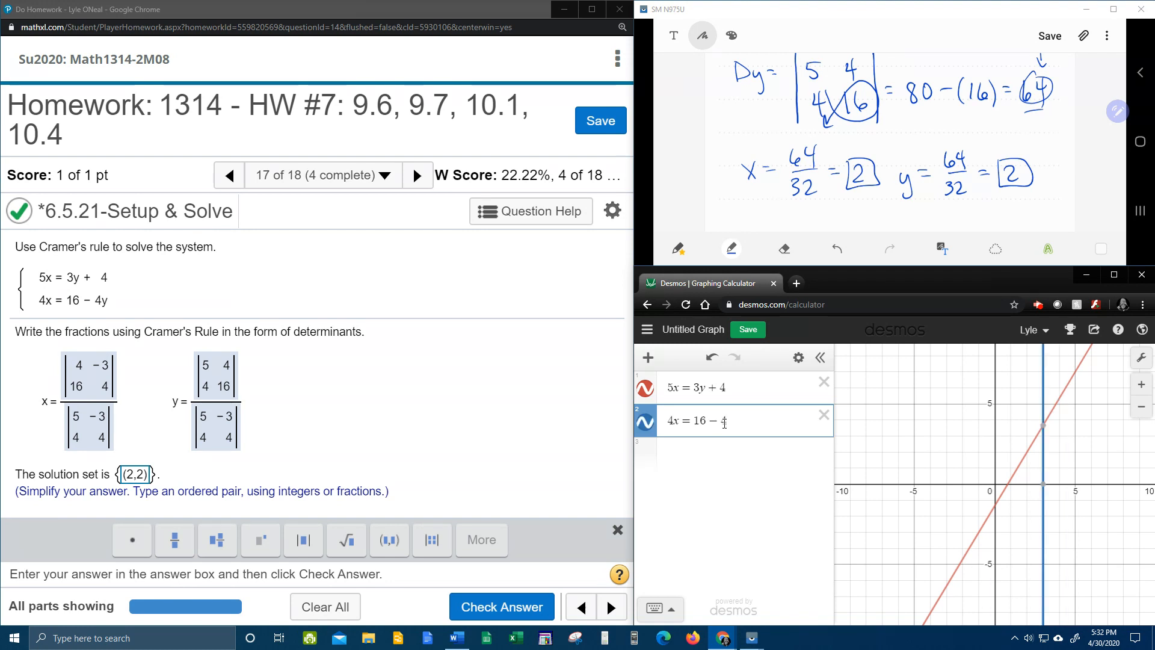
type("y")
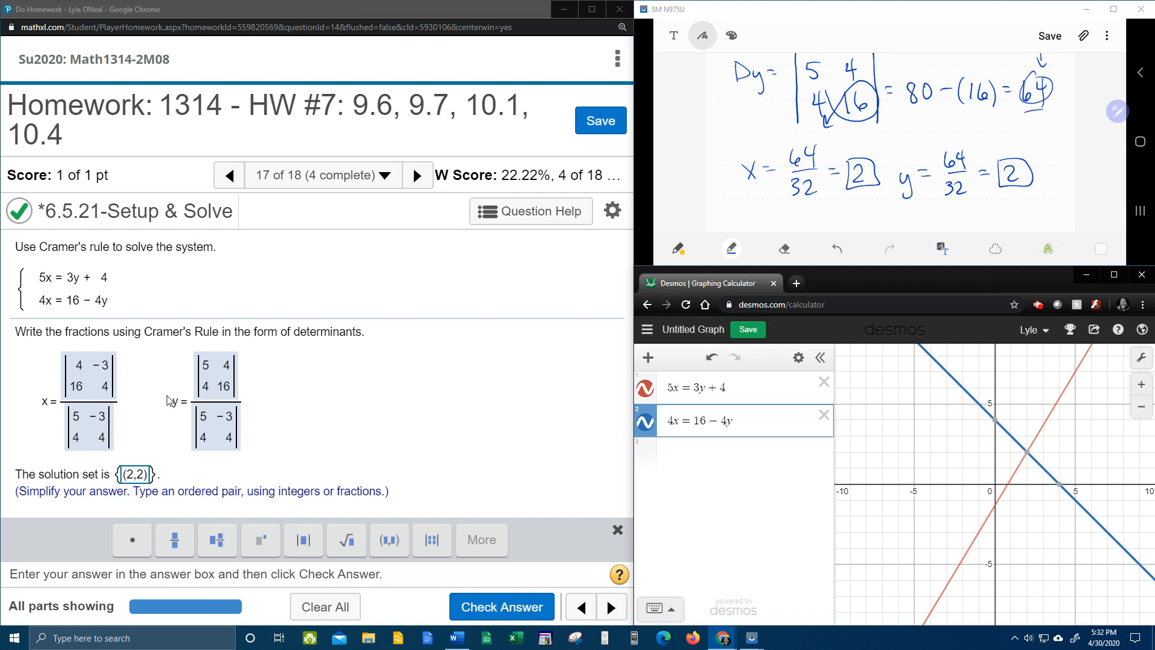
mouse_move(164, 467)
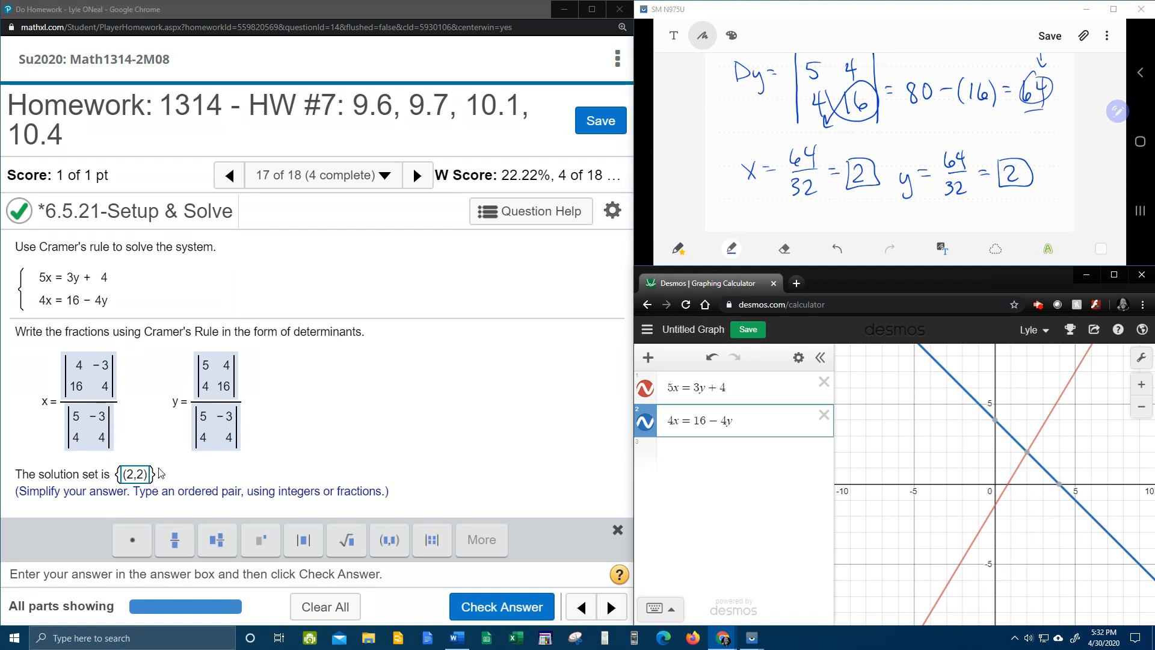
mouse_move(1027, 459)
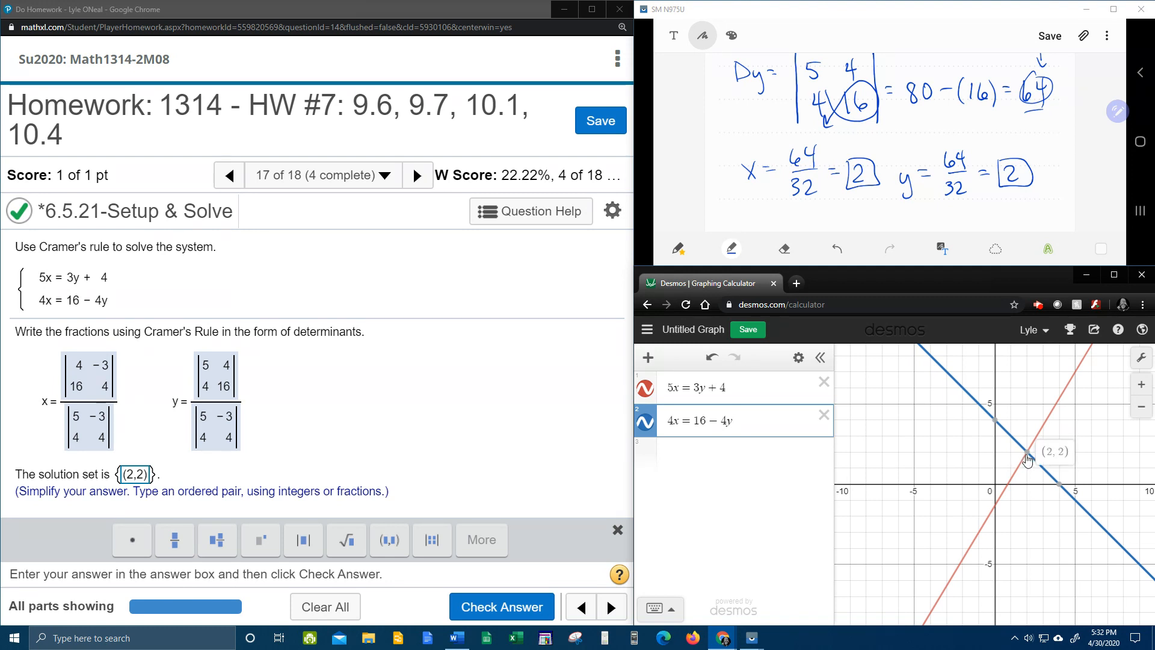
mouse_move(1037, 494)
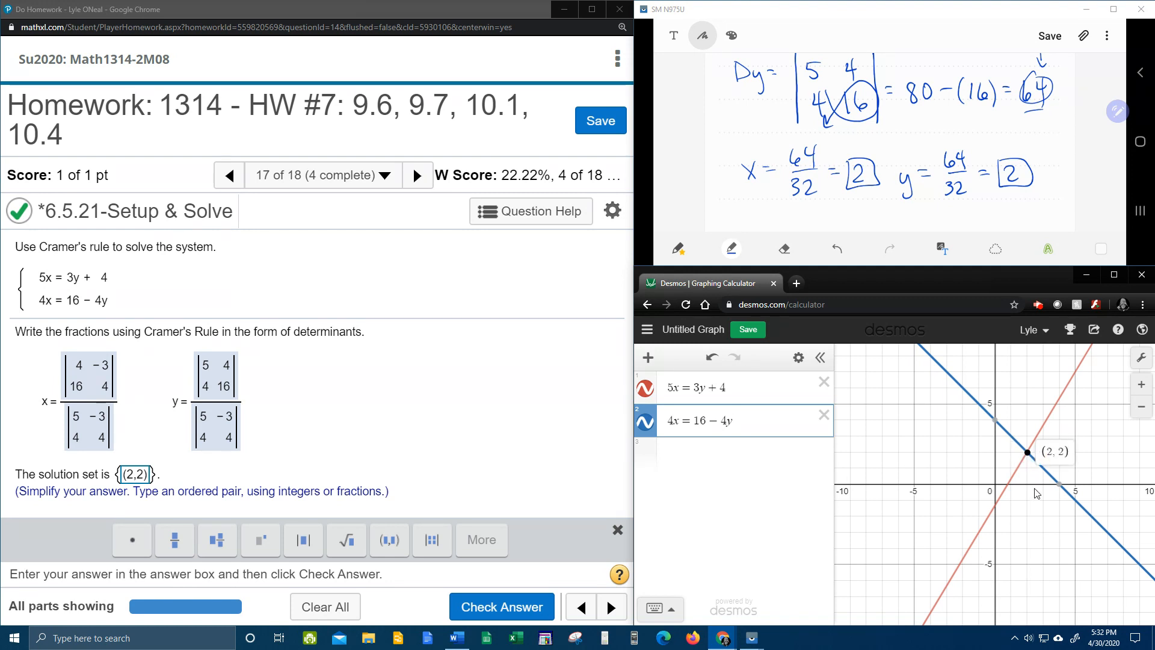
mouse_move(1031, 470)
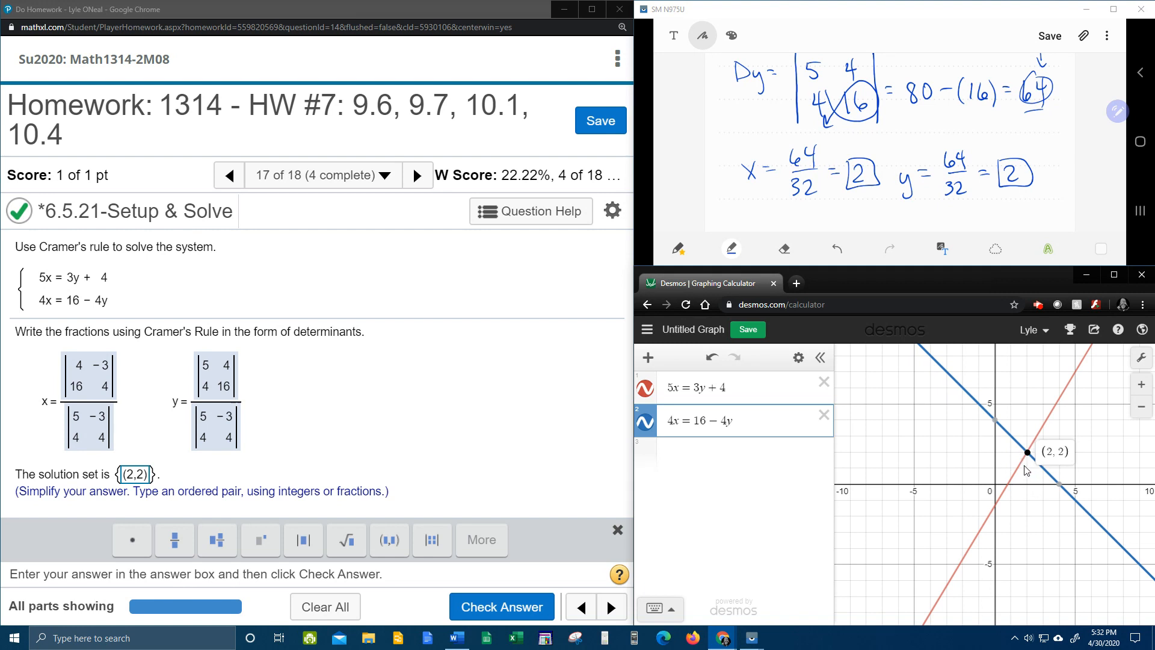
mouse_move(561, 436)
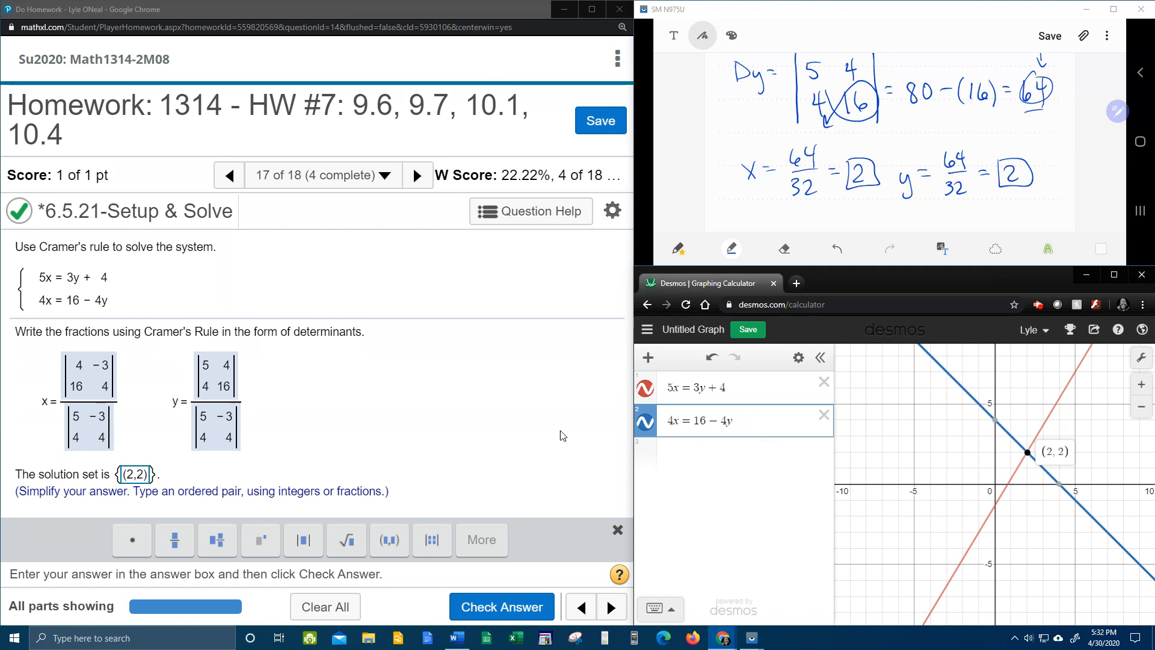
mouse_move(381, 543)
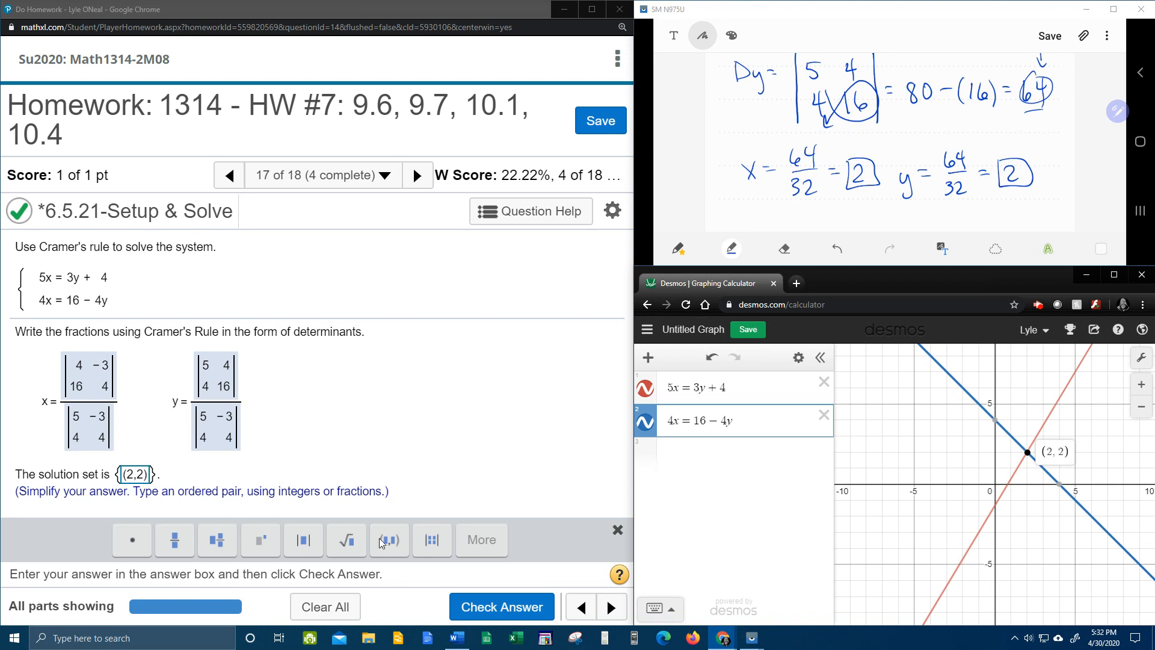
Confirm the intersection at (2, 2) and check the (2,2) answer in MyLab Math
left_click(501, 607)
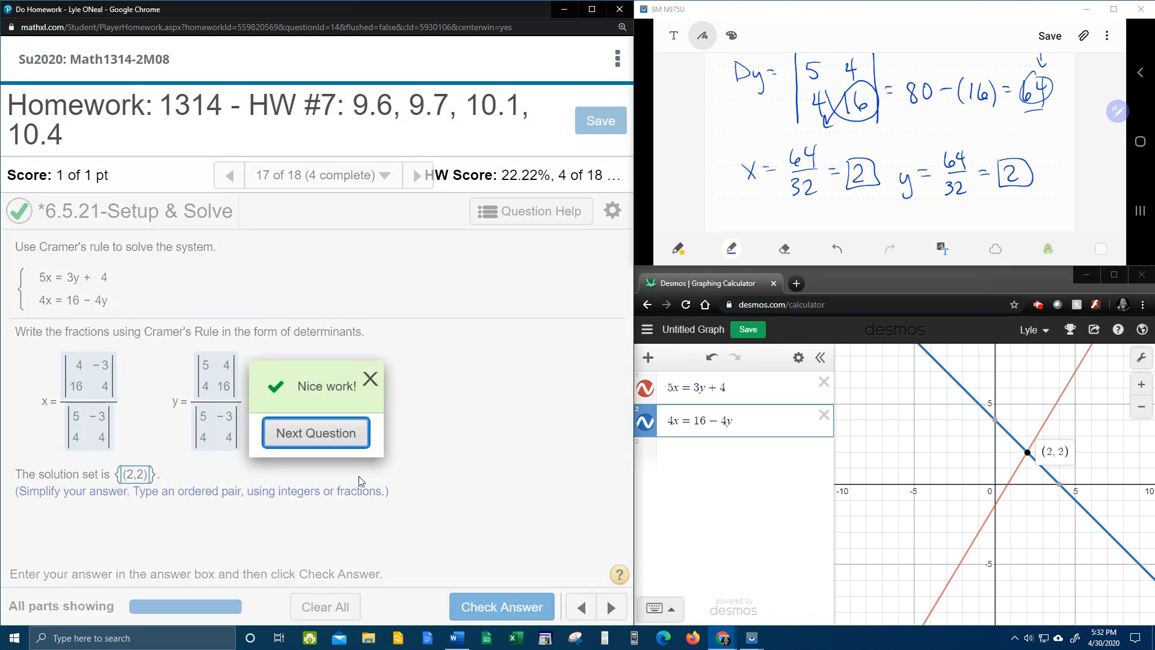